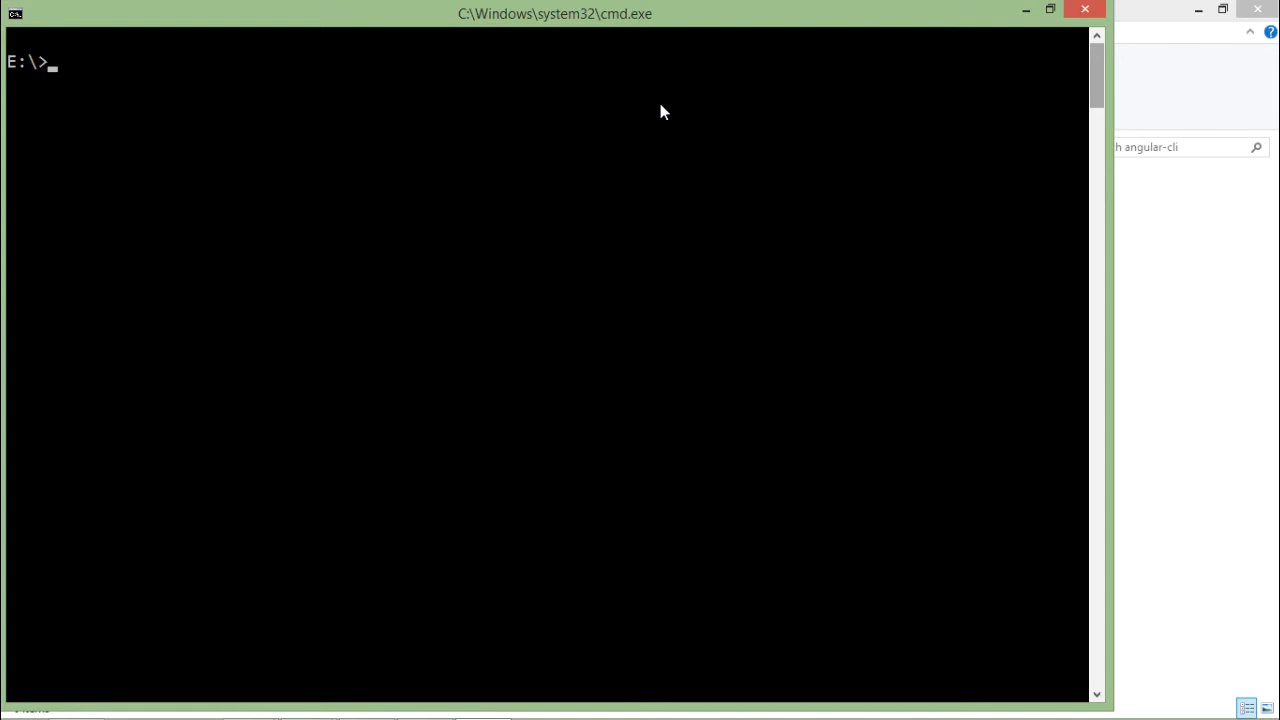
# Run npm install -g angular-cli at the E:\ prompt to install angular-cli globally
pyautogui.write('np')
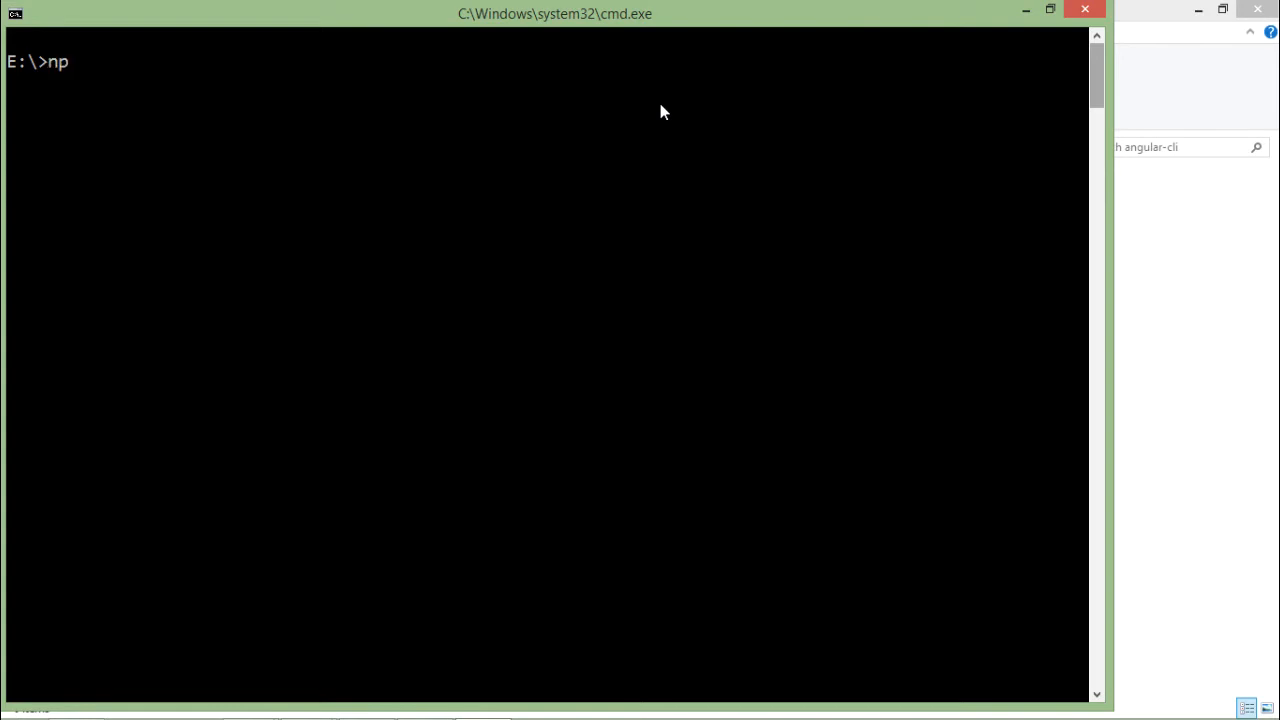
pyautogui.write('m')
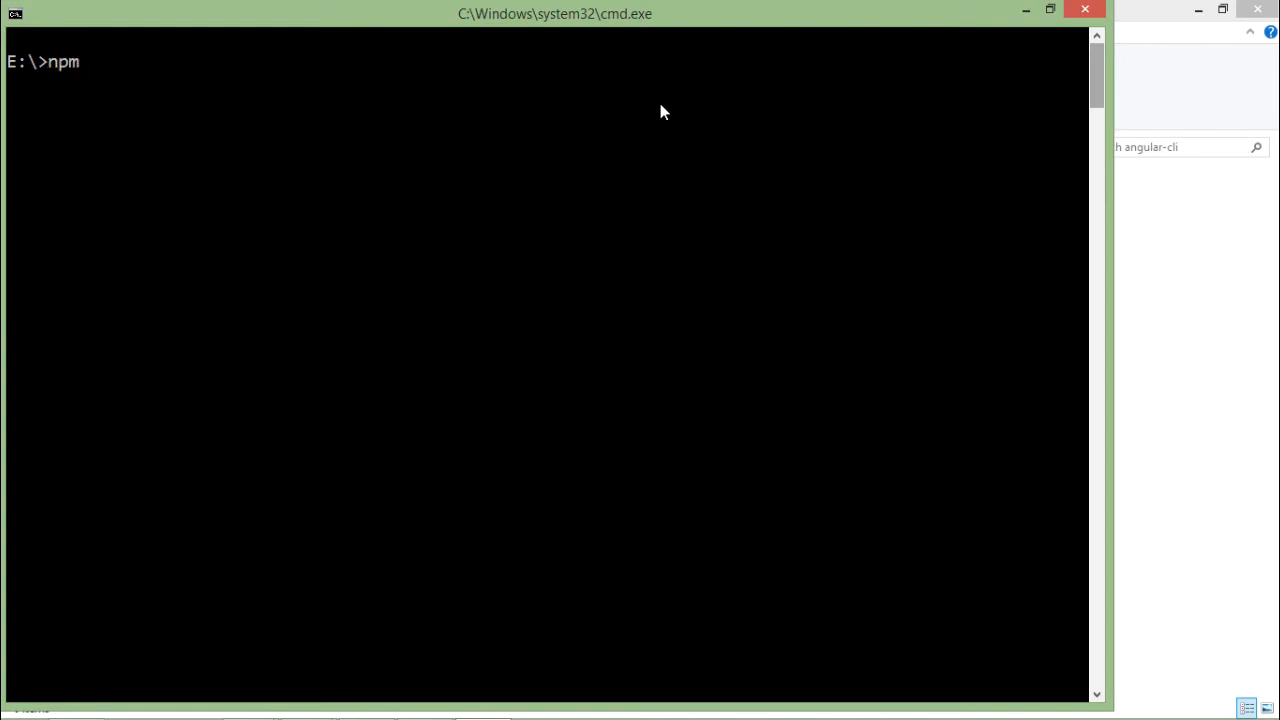
pyautogui.write('install')
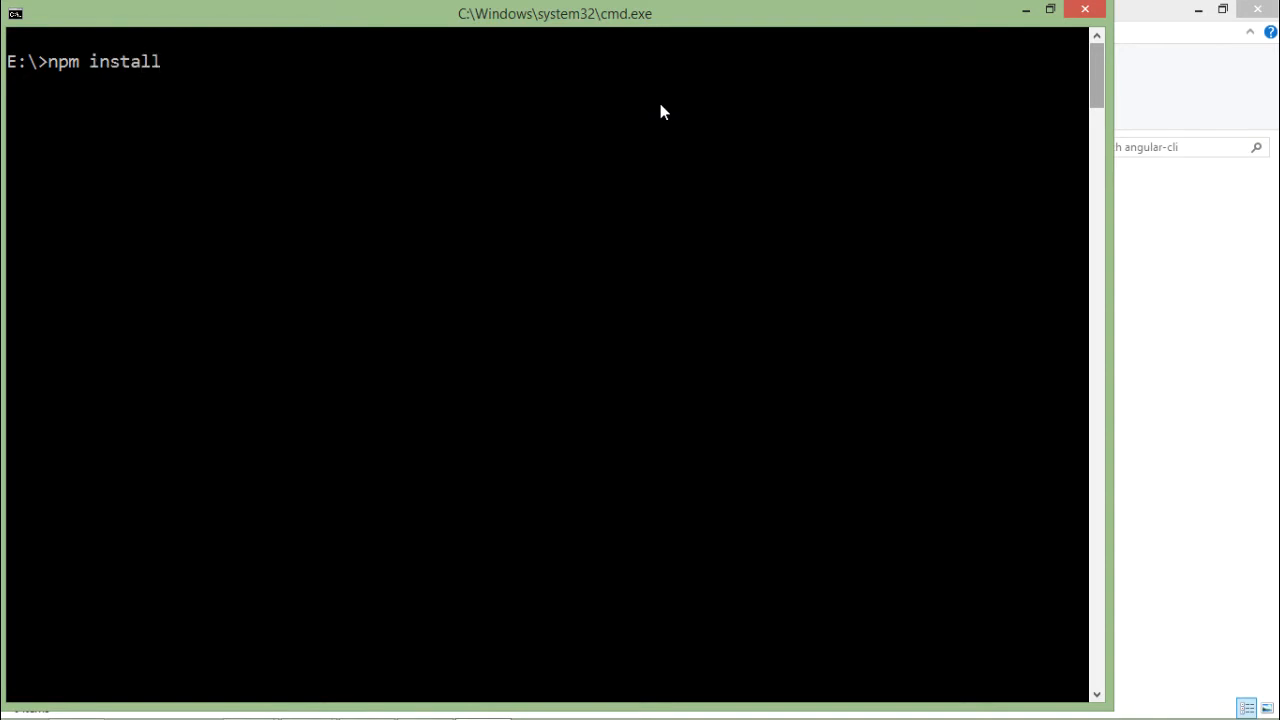
pyautogui.write('-g')
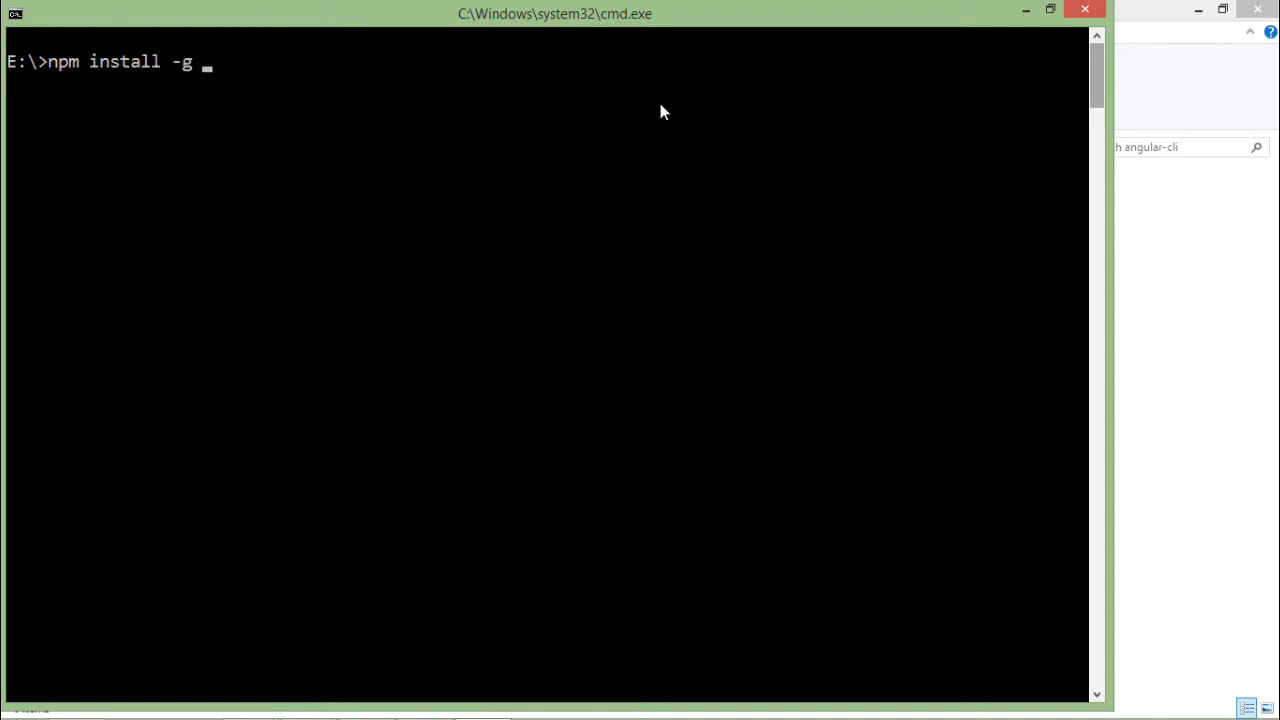
pyautogui.write('an')
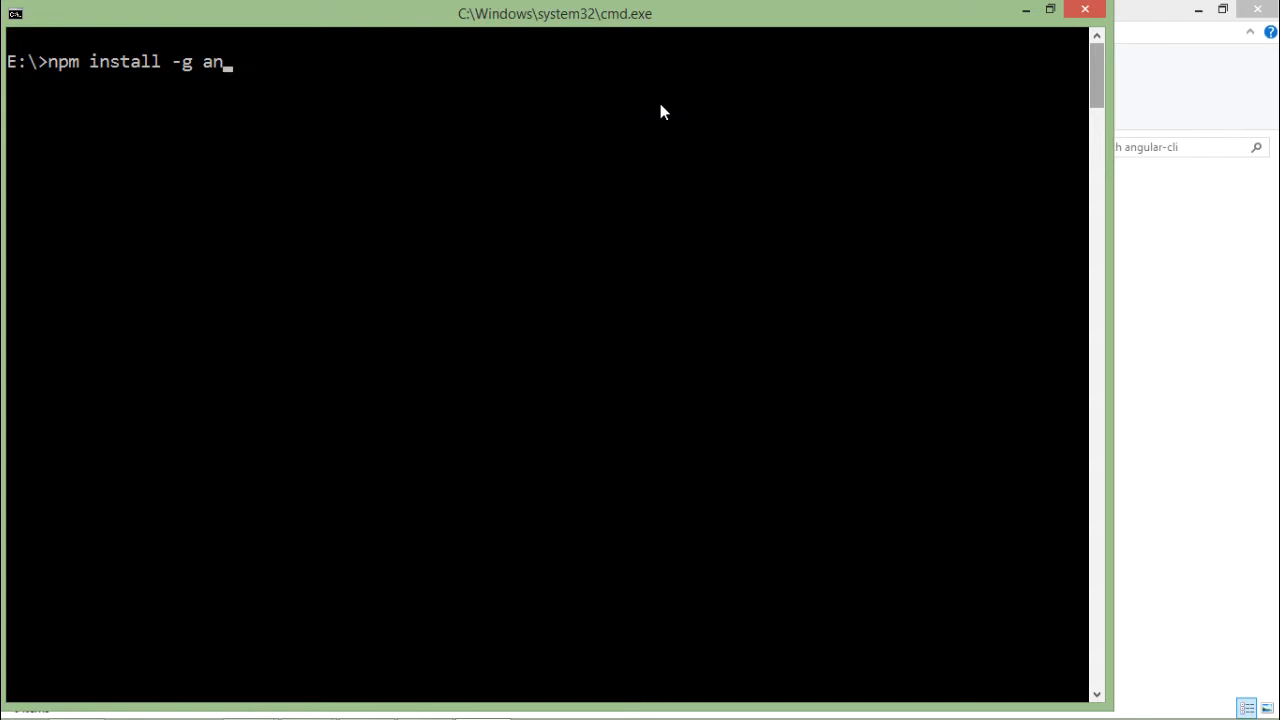
pyautogui.write('gular-')
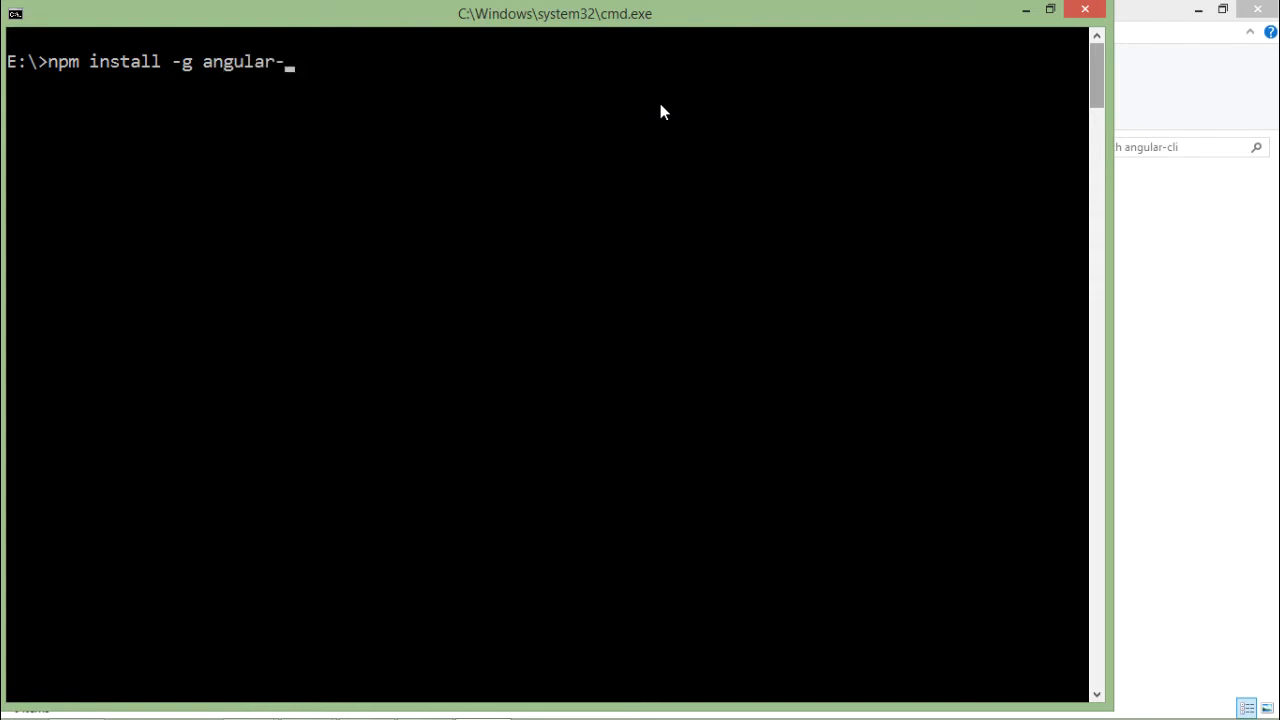
pyautogui.write('cli')
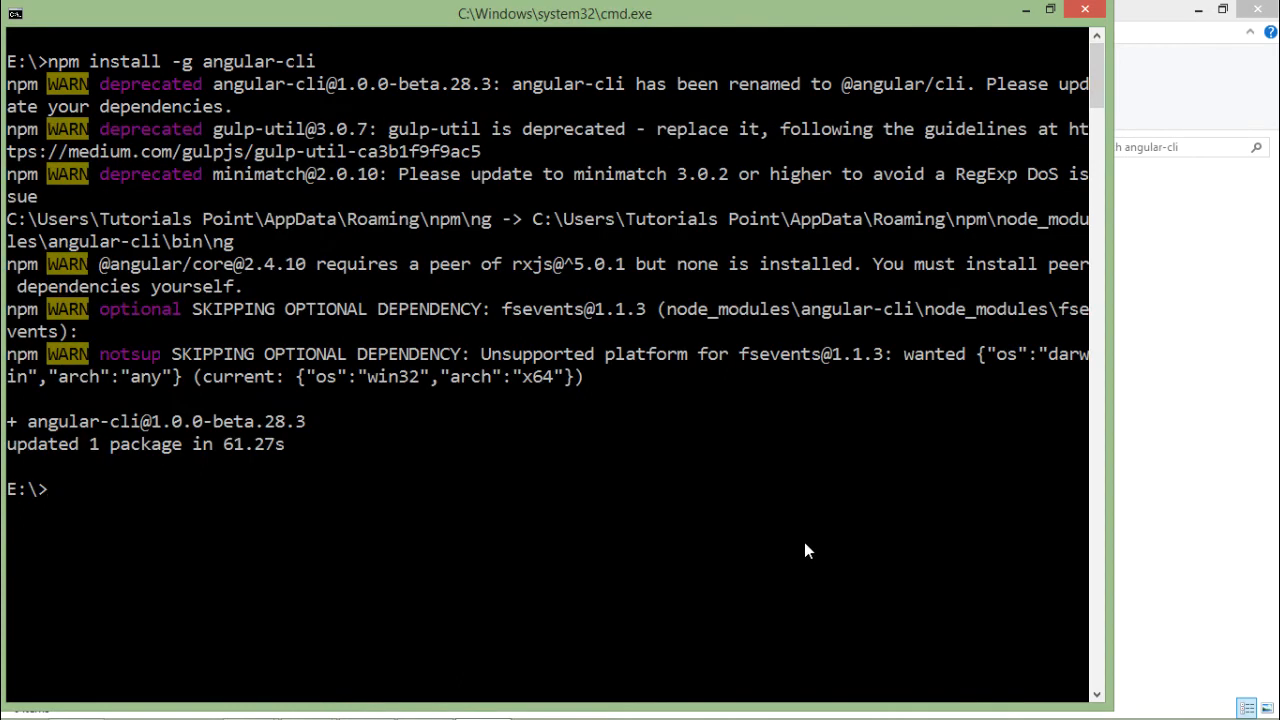
pyautogui.moveTo(250, 460)
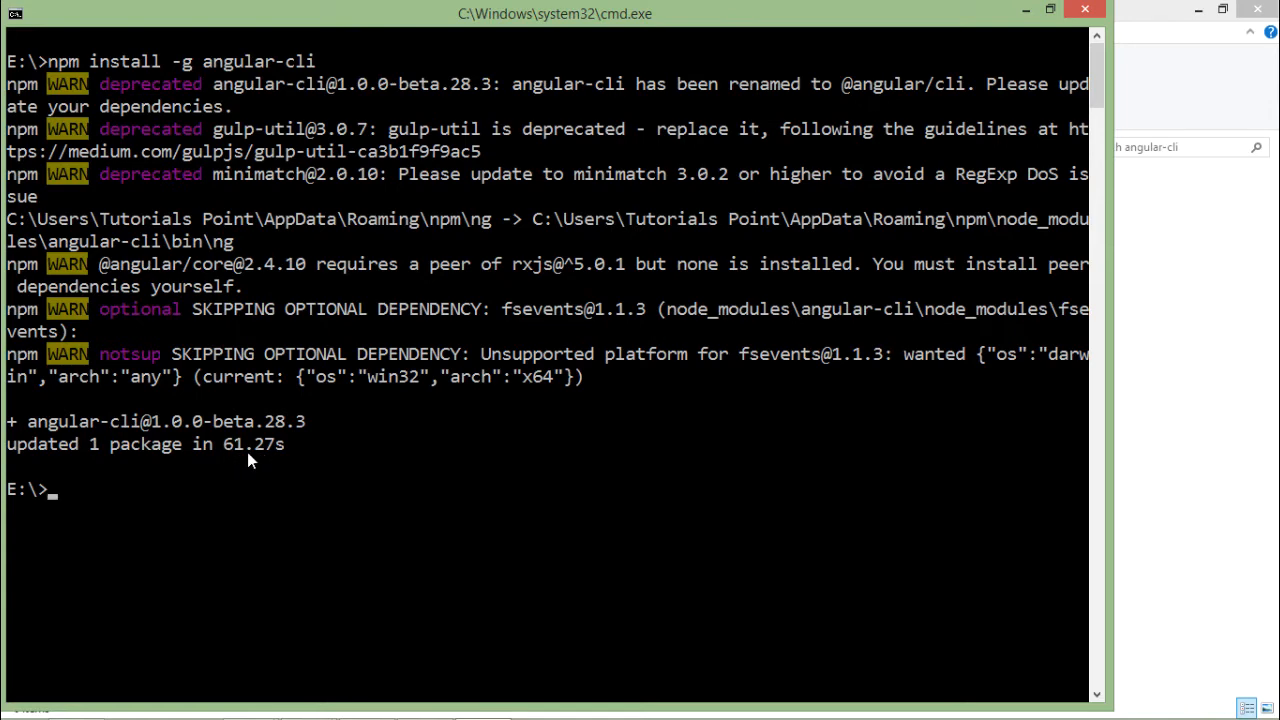
pyautogui.moveTo(276, 488)
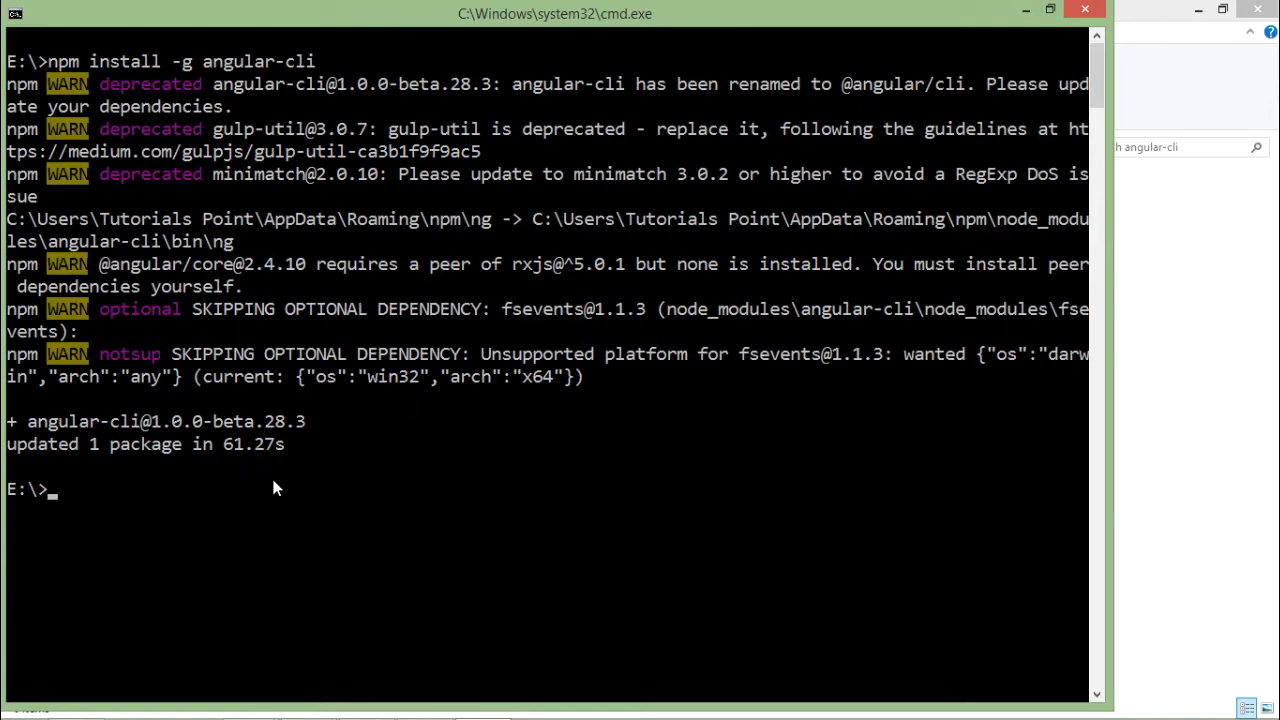
# Create the angular-cli-app folder with md and change into it with cd
pyautogui.write('nd')
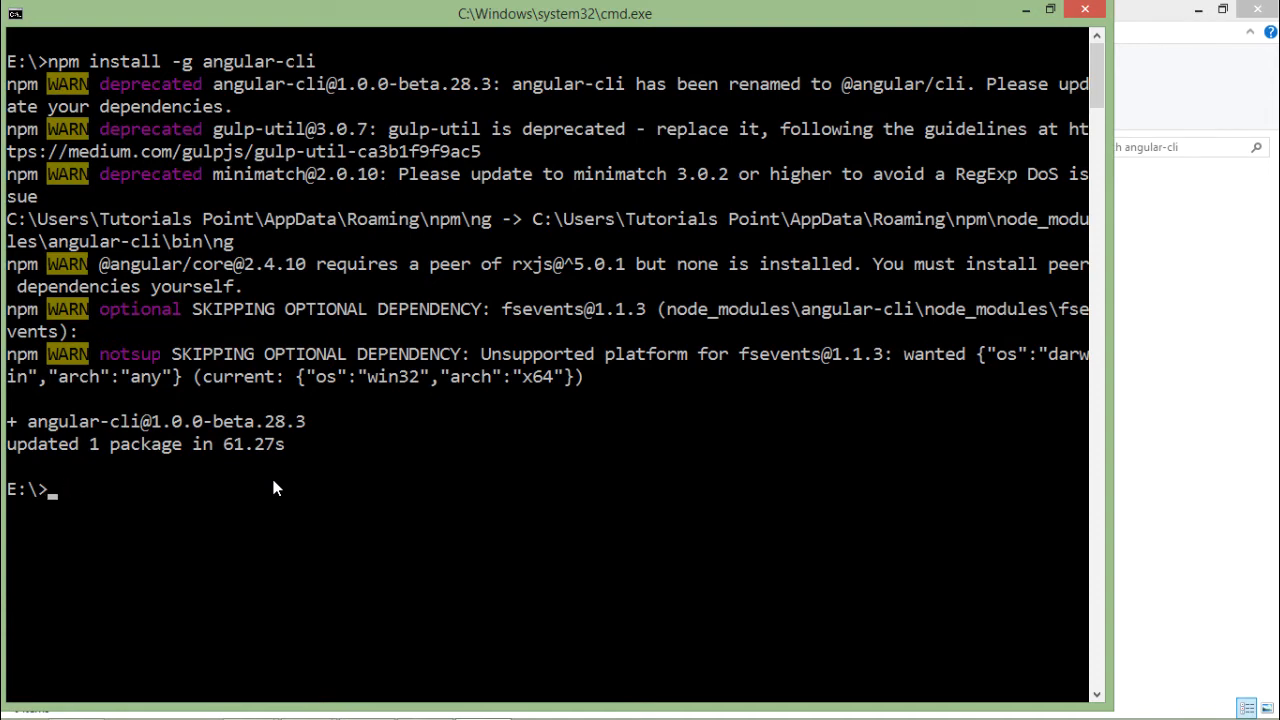
pyautogui.write('md')
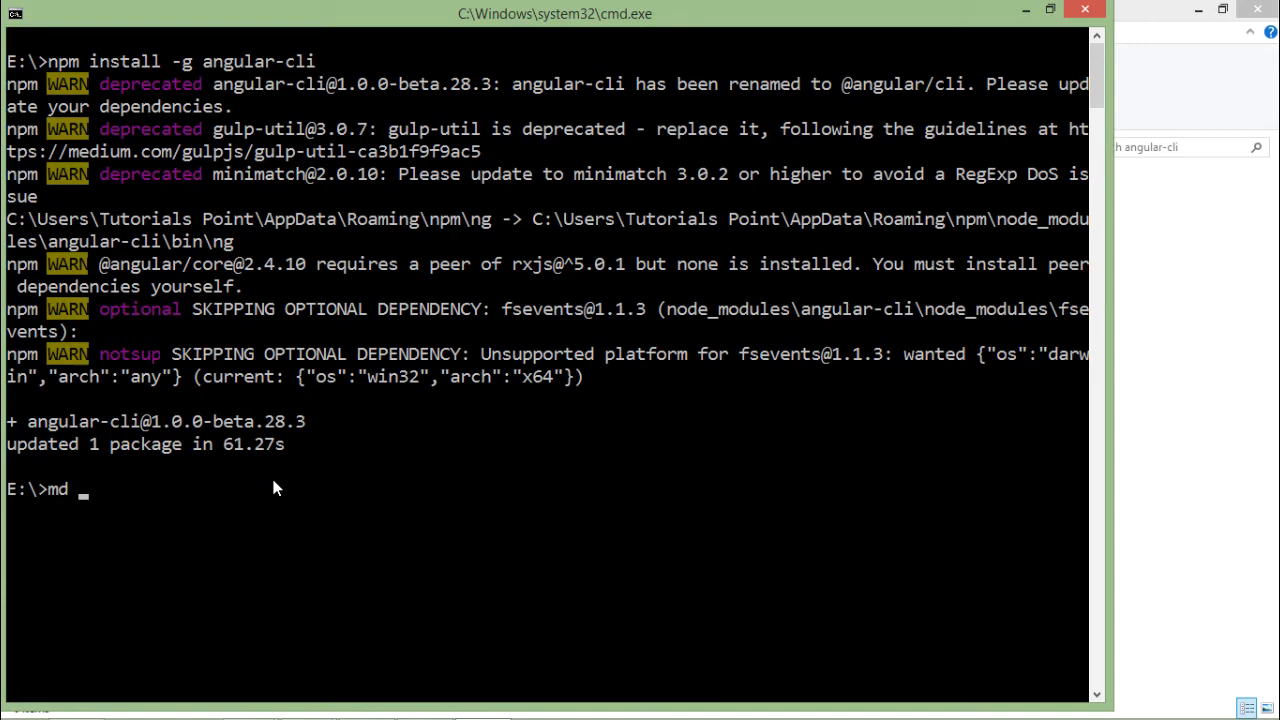
pyautogui.write('ang')
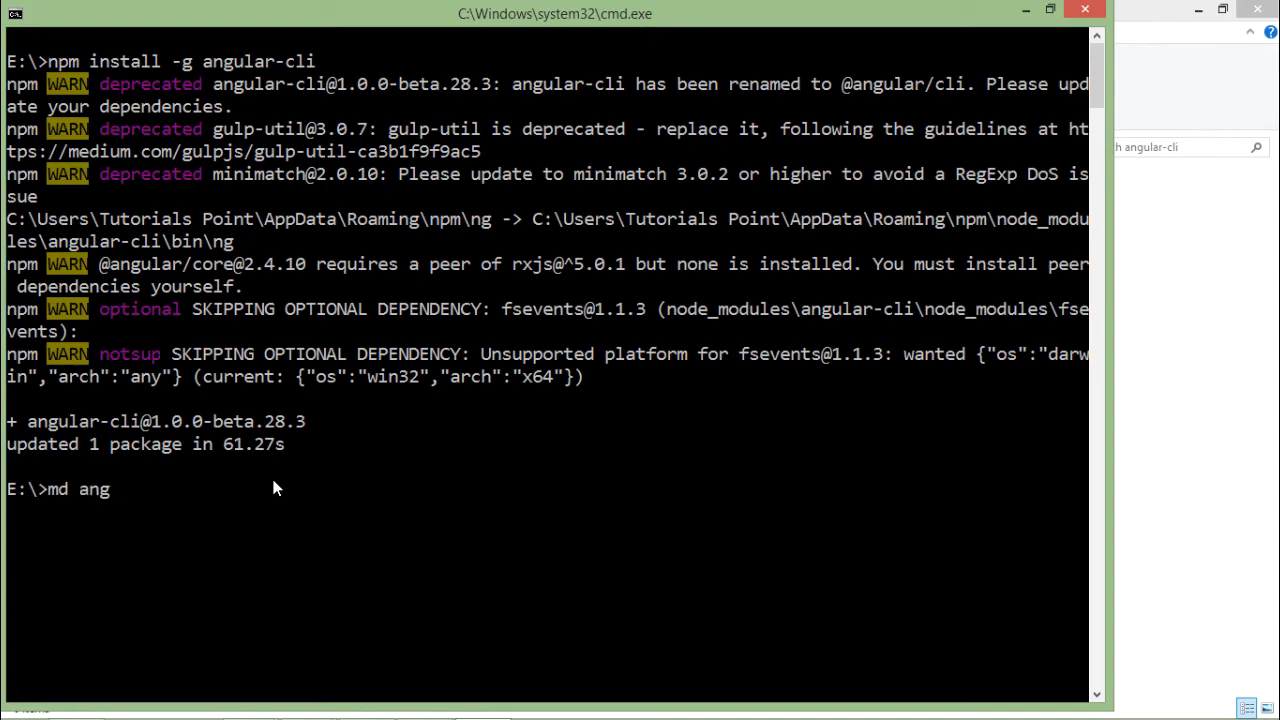
pyautogui.write('ular-cli-app')
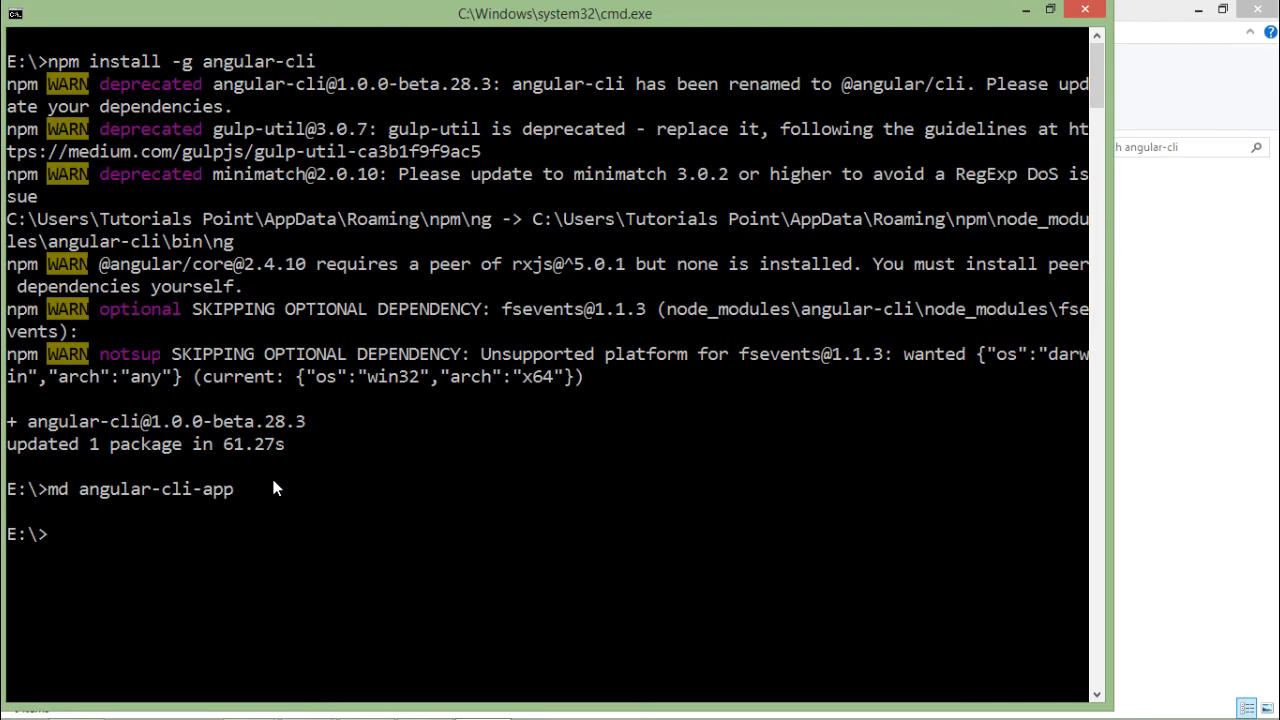
pyautogui.write('cd angular-cli-app')
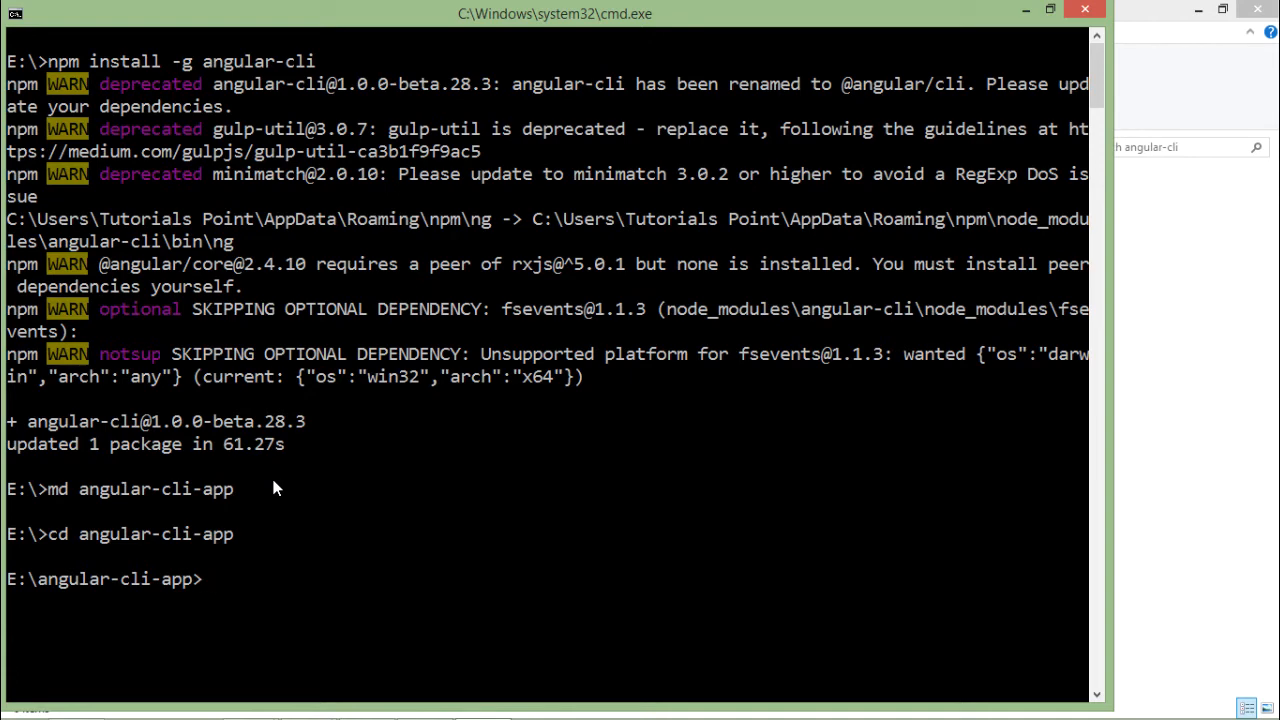
# Generate a new Angular project with ng new sample-cli
pyautogui.write('ng')
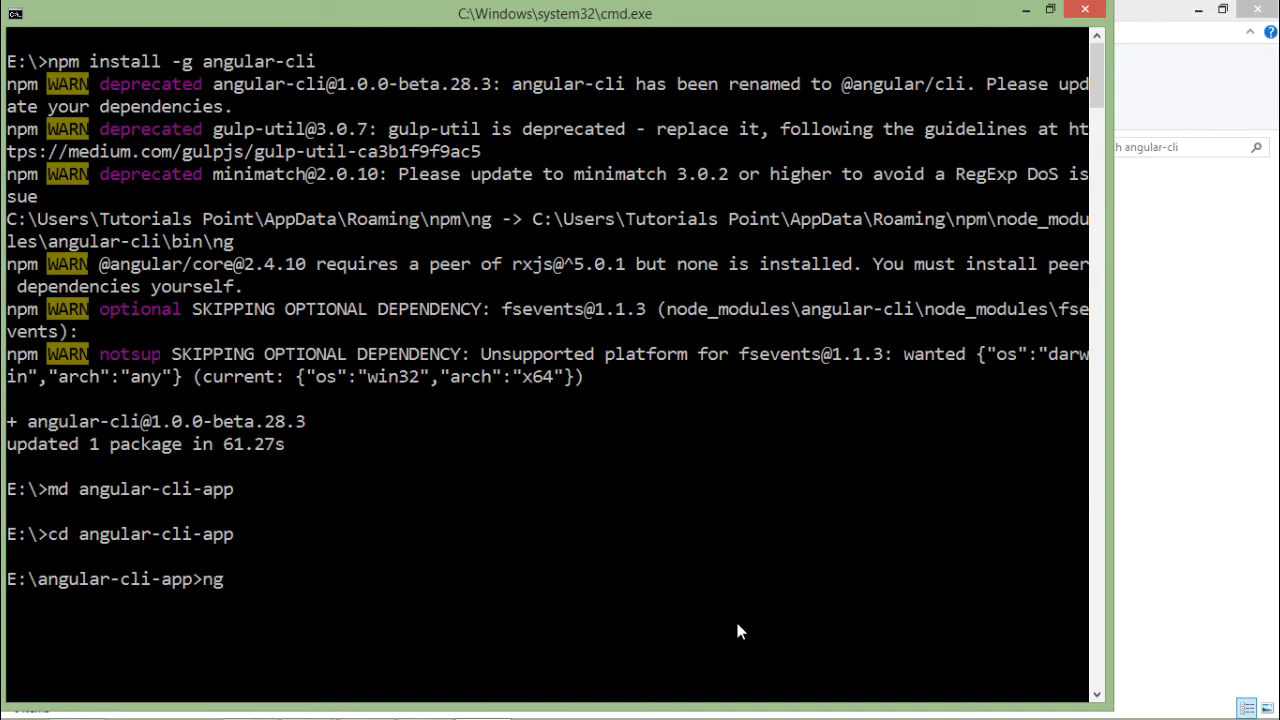
pyautogui.write('new')
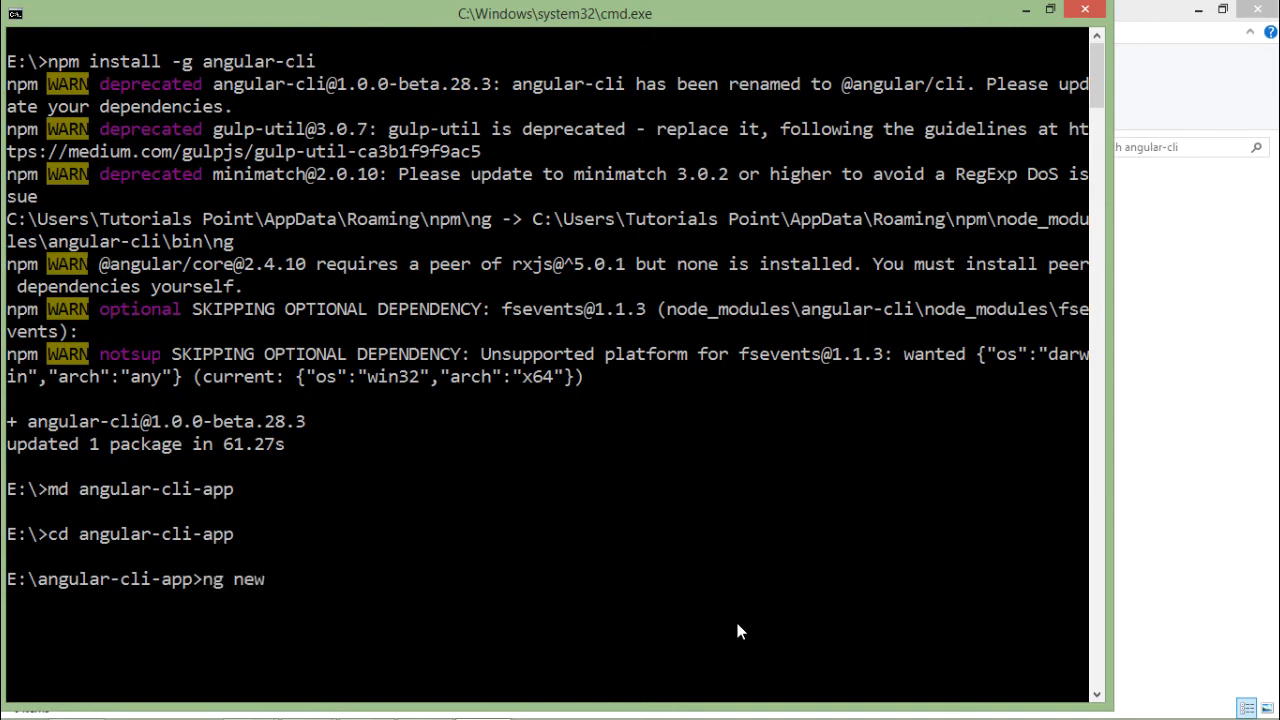
pyautogui.write('samp')
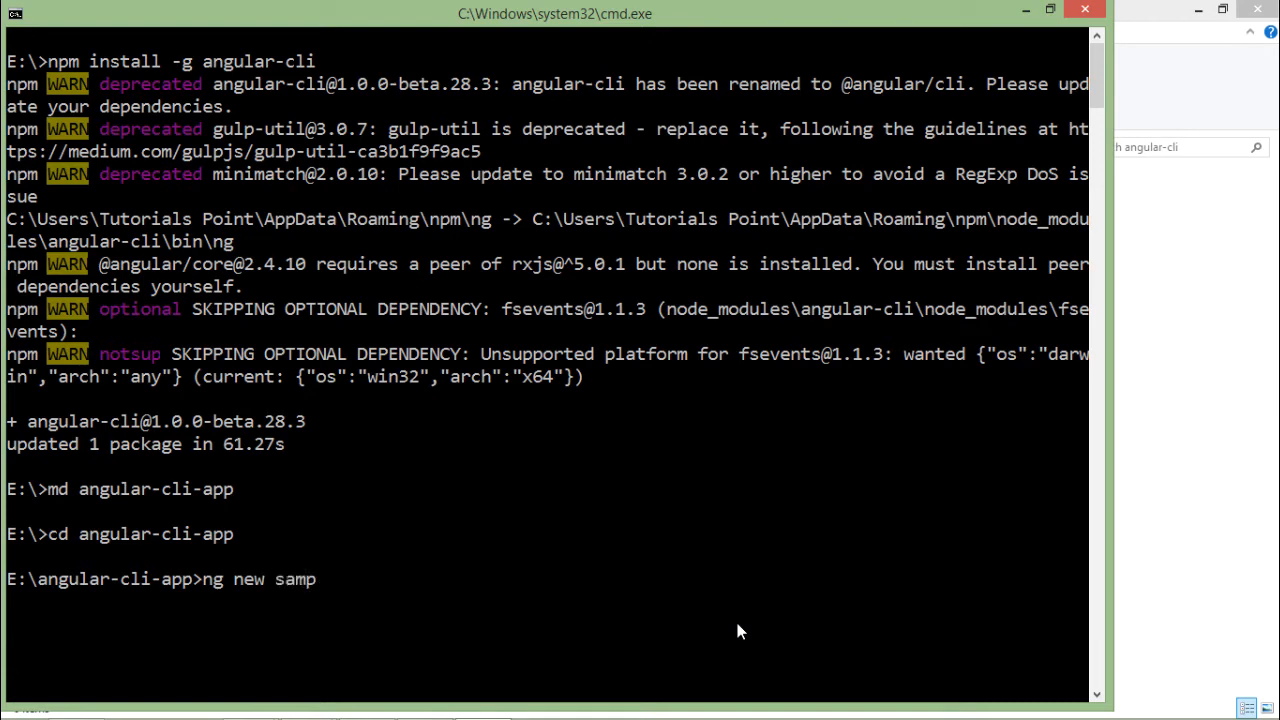
pyautogui.write('le-cli')
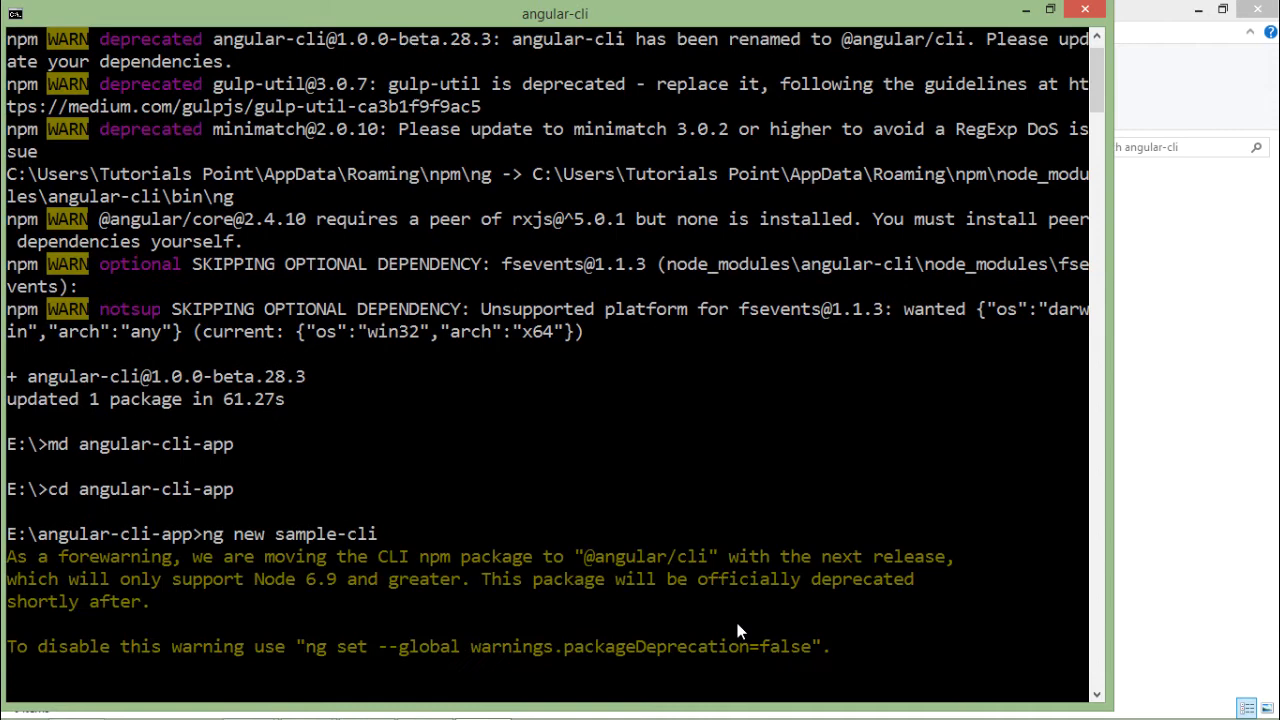
pyautogui.scroll(-3)
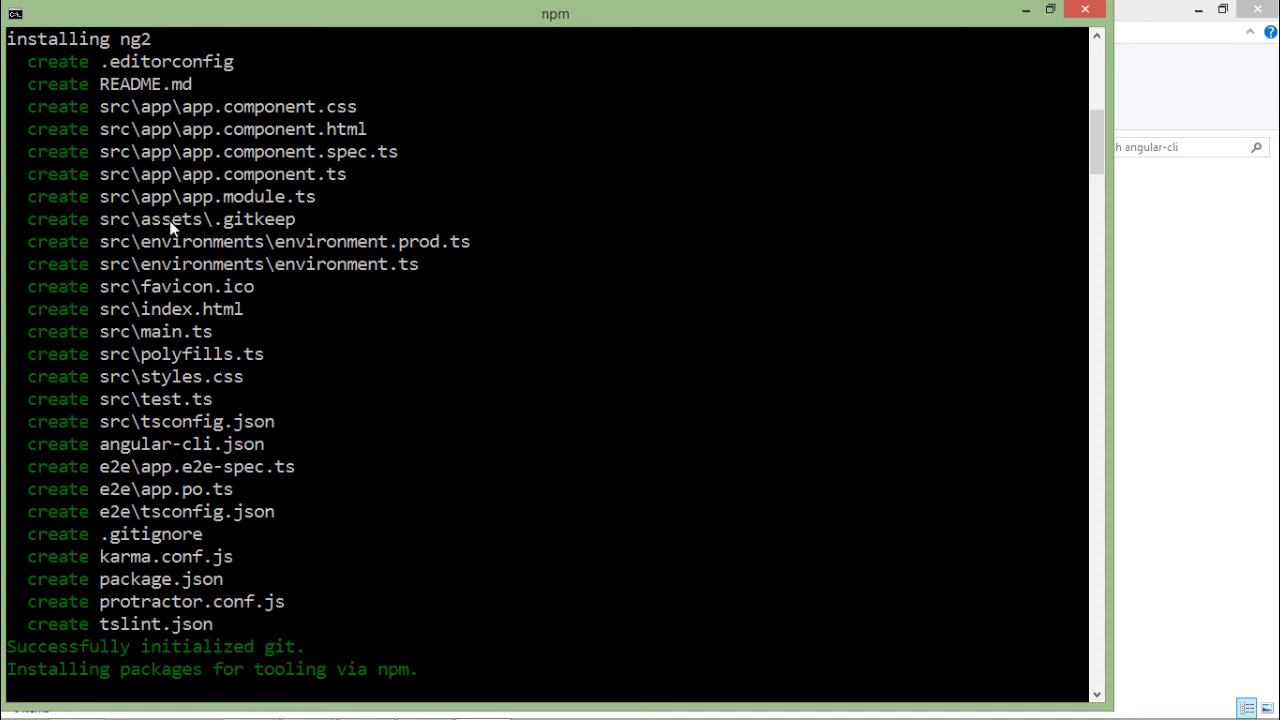
pyautogui.moveTo(350, 120)
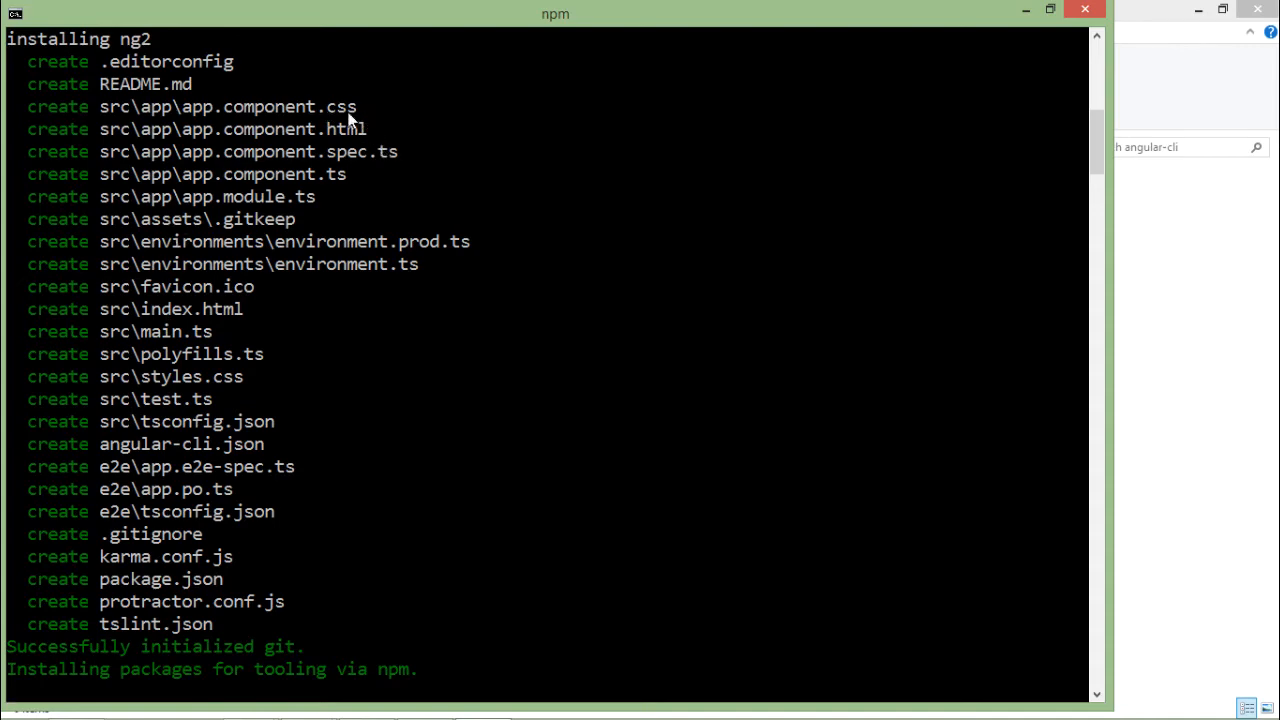
pyautogui.moveTo(344, 190)
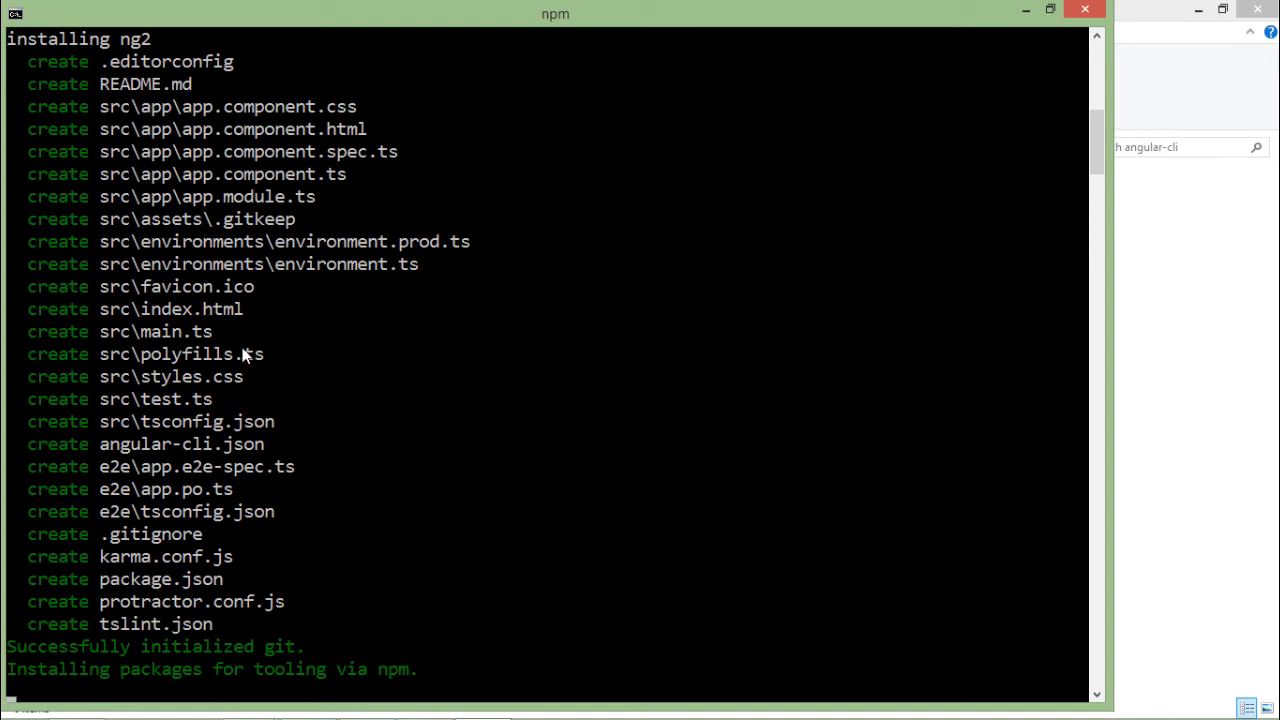
pyautogui.moveTo(200, 364)
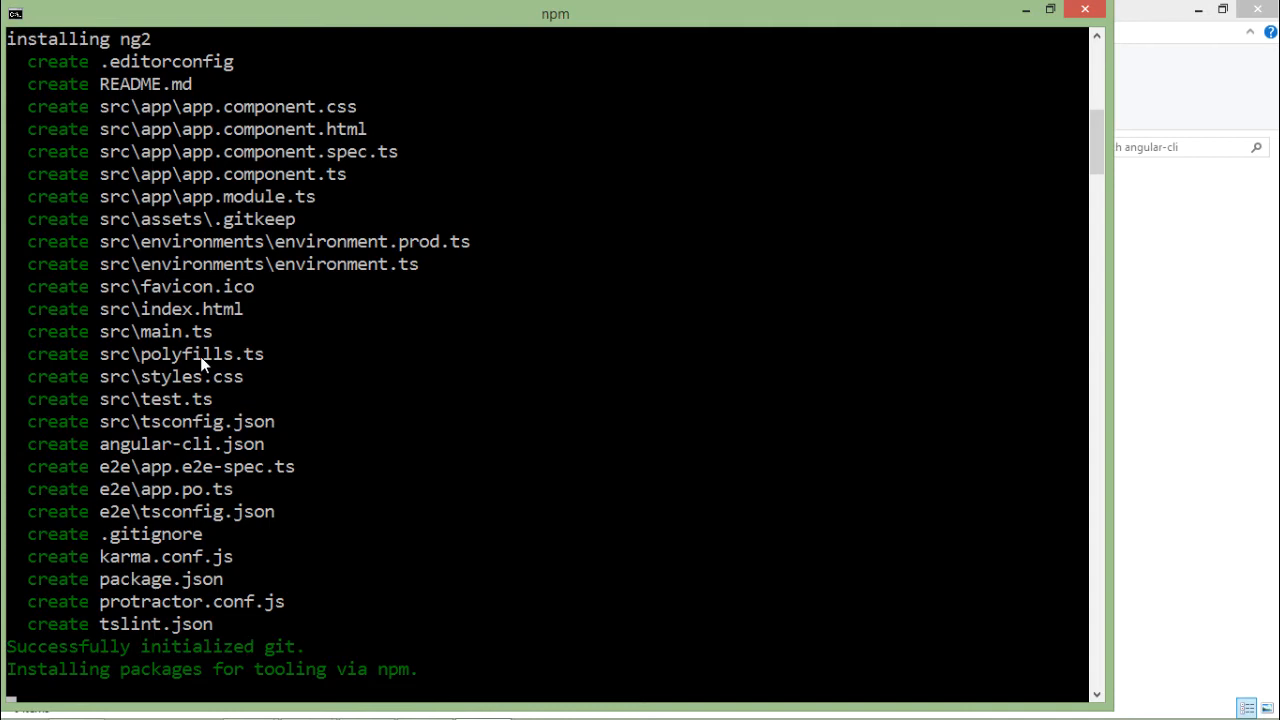
pyautogui.moveTo(228, 364)
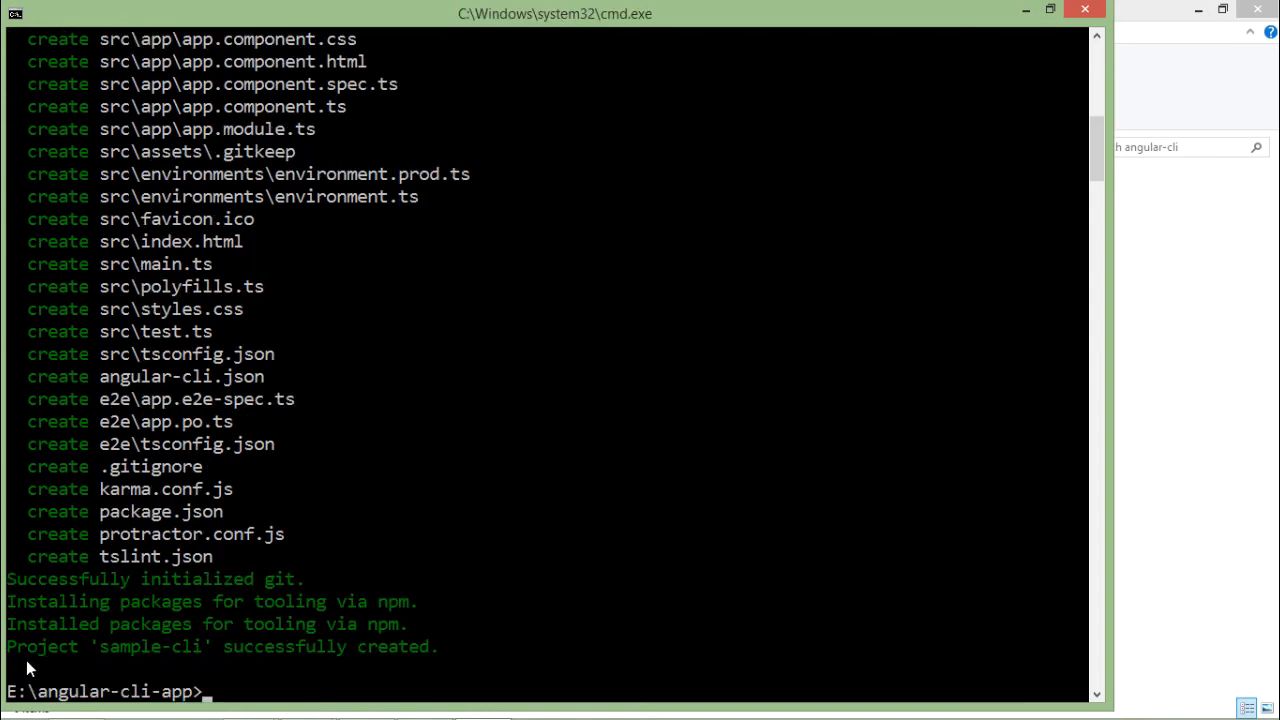
pyautogui.moveTo(236, 656)
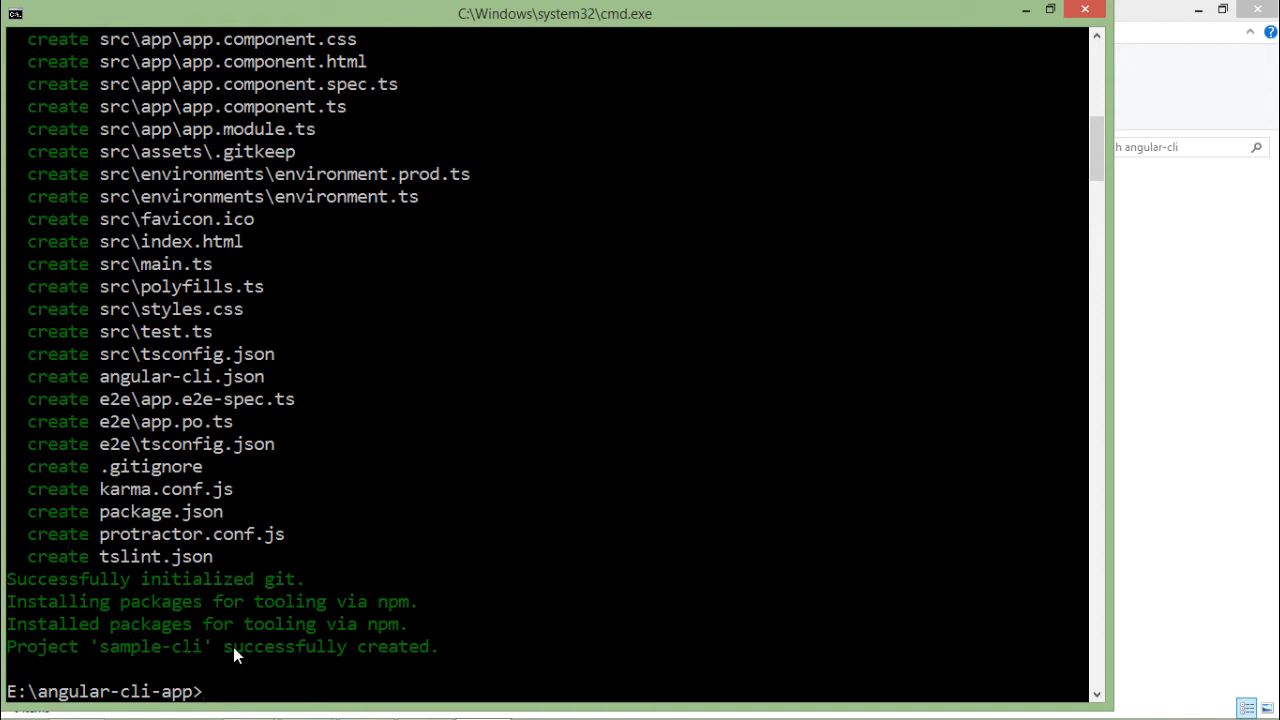
# Change into sample-cli and run ng serve --open to serve the project in the browser
pyautogui.write('cd')
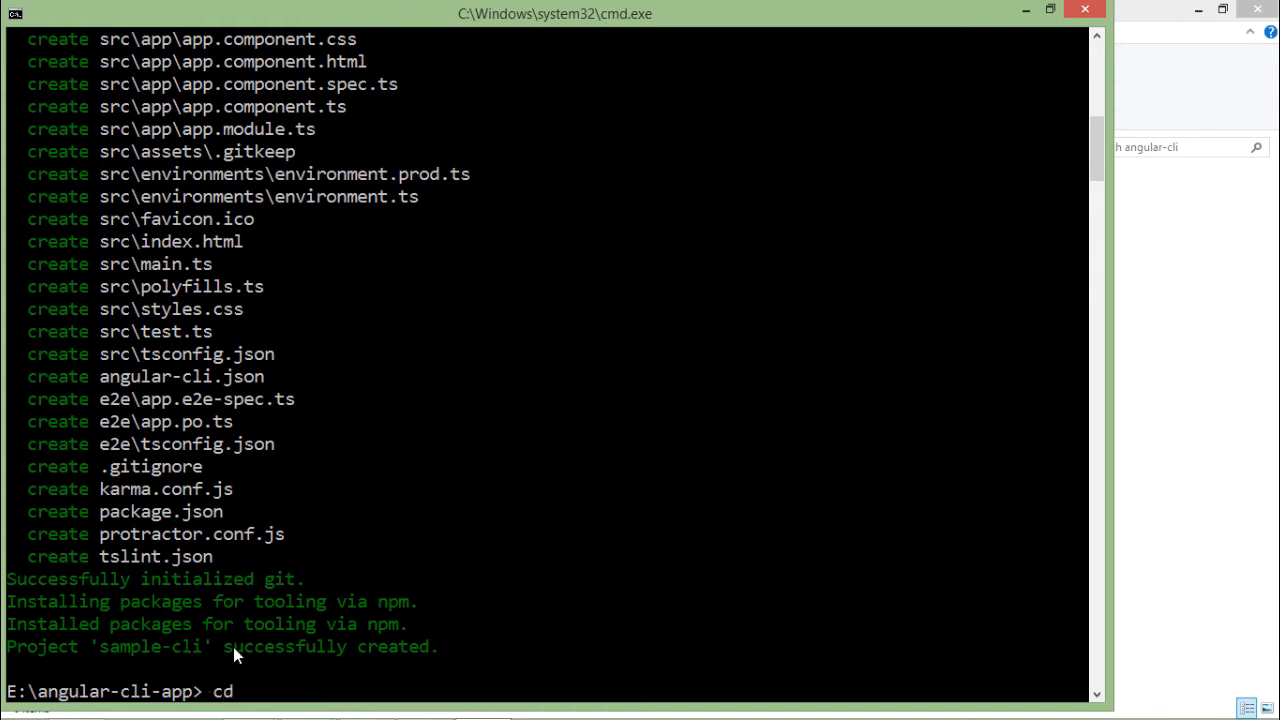
pyautogui.write('sample-cli')
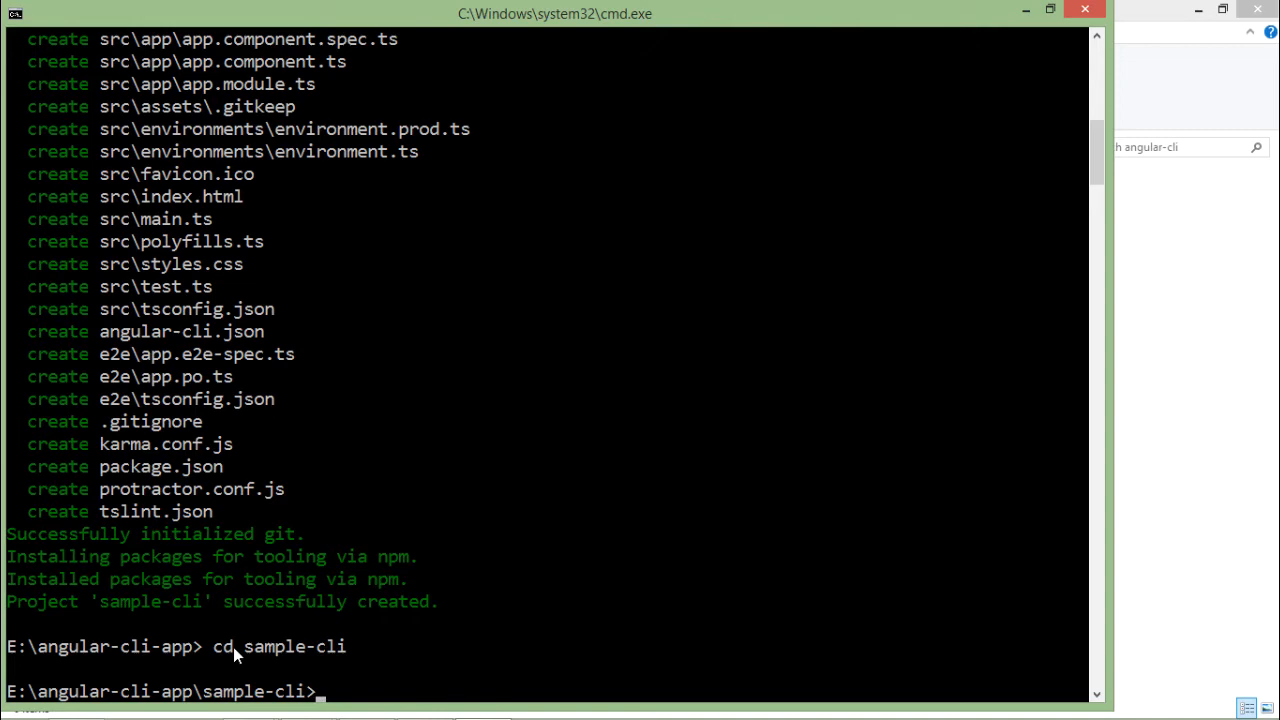
pyautogui.write('ng')
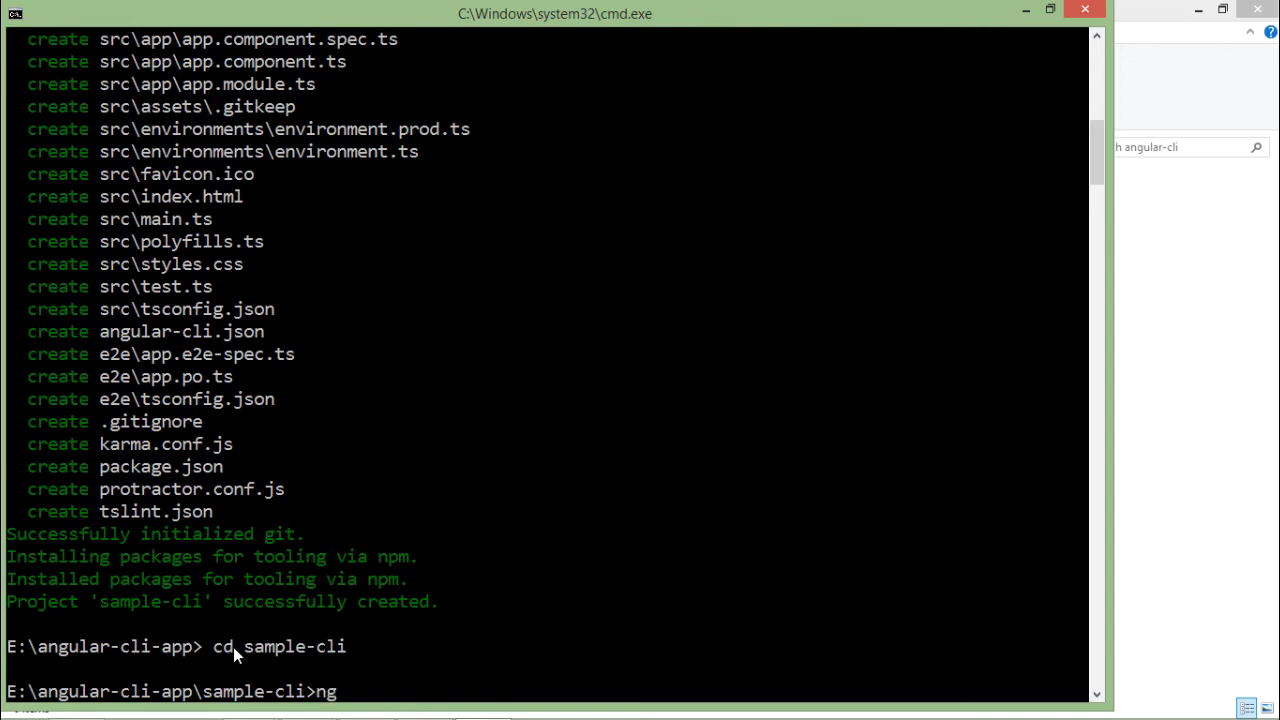
pyautogui.write('ser')
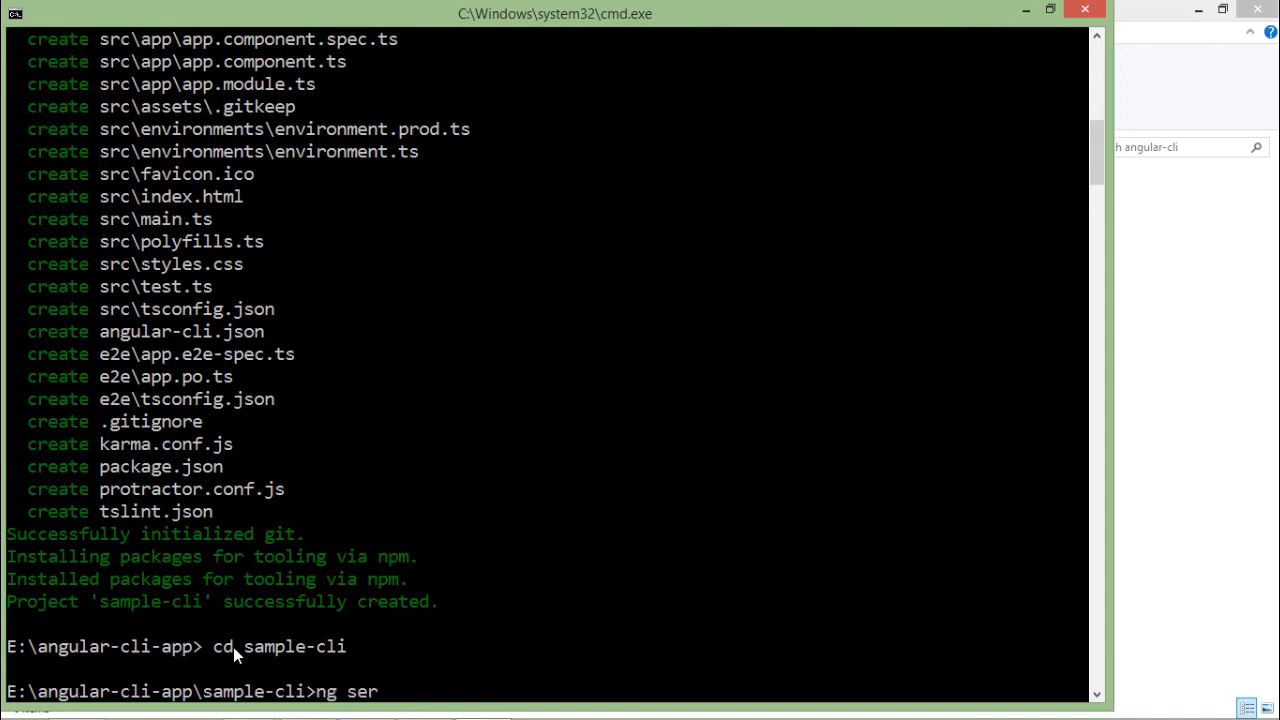
pyautogui.write('ve')
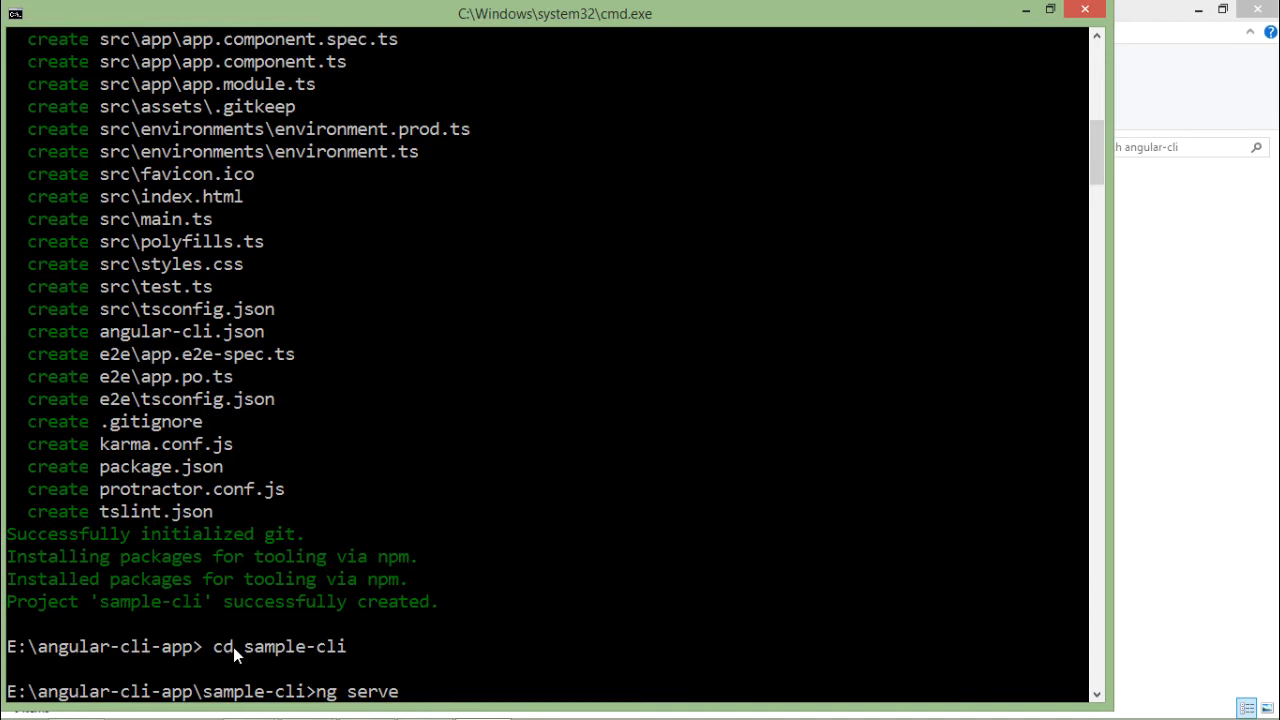
pyautogui.write('--open')
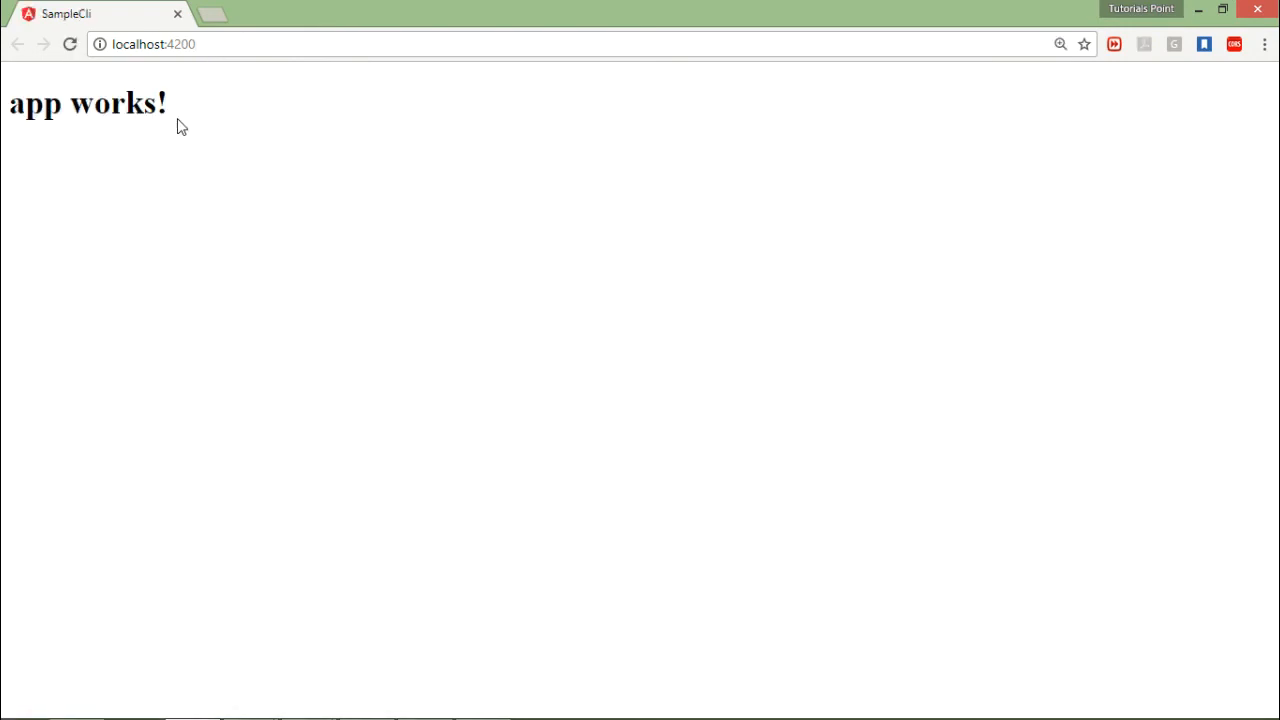
pyautogui.moveTo(156, 158)
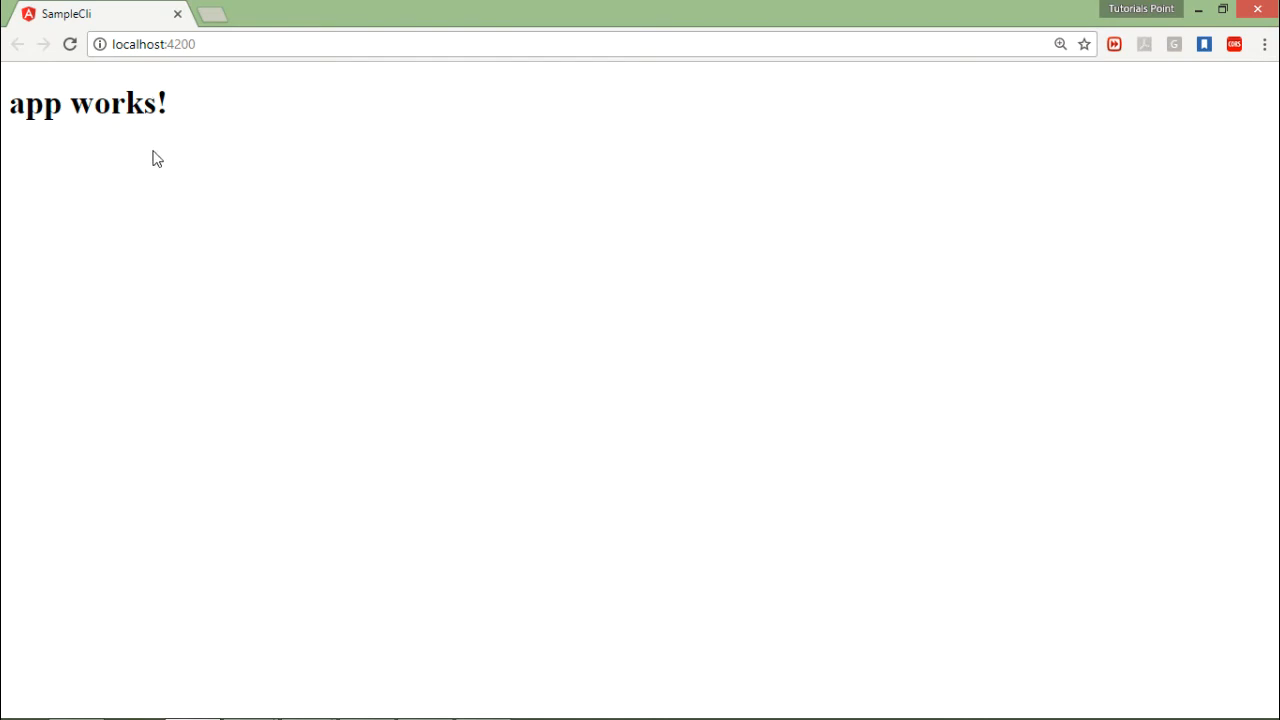
pyautogui.moveTo(204, 150)
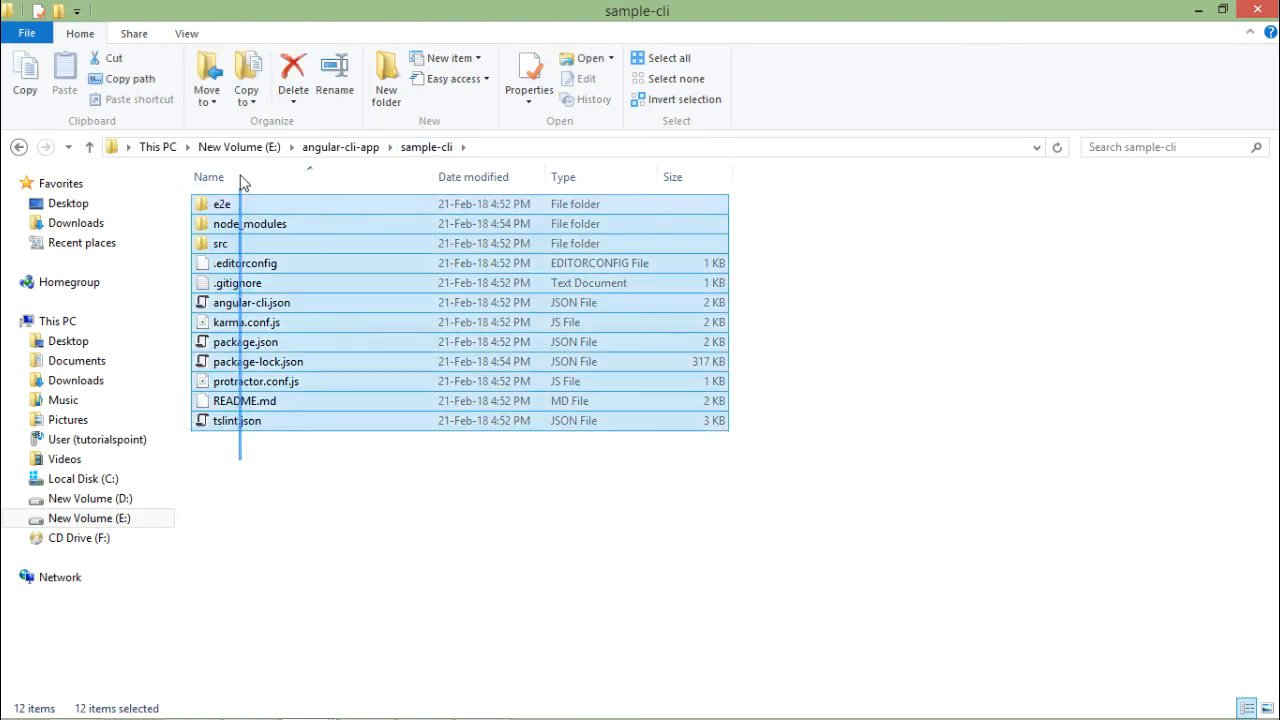
# Navigate into src/app of sample-cli and select app.component.ts
pyautogui.click(280, 578)
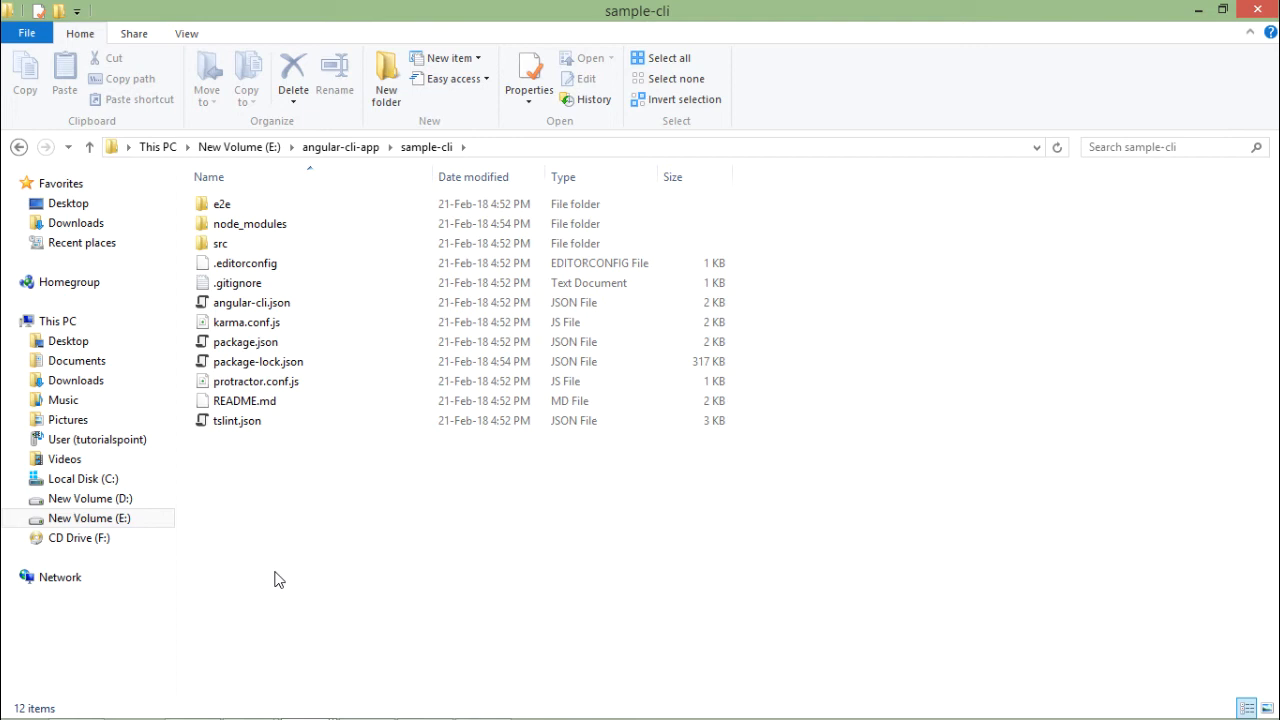
pyautogui.click(220, 244)
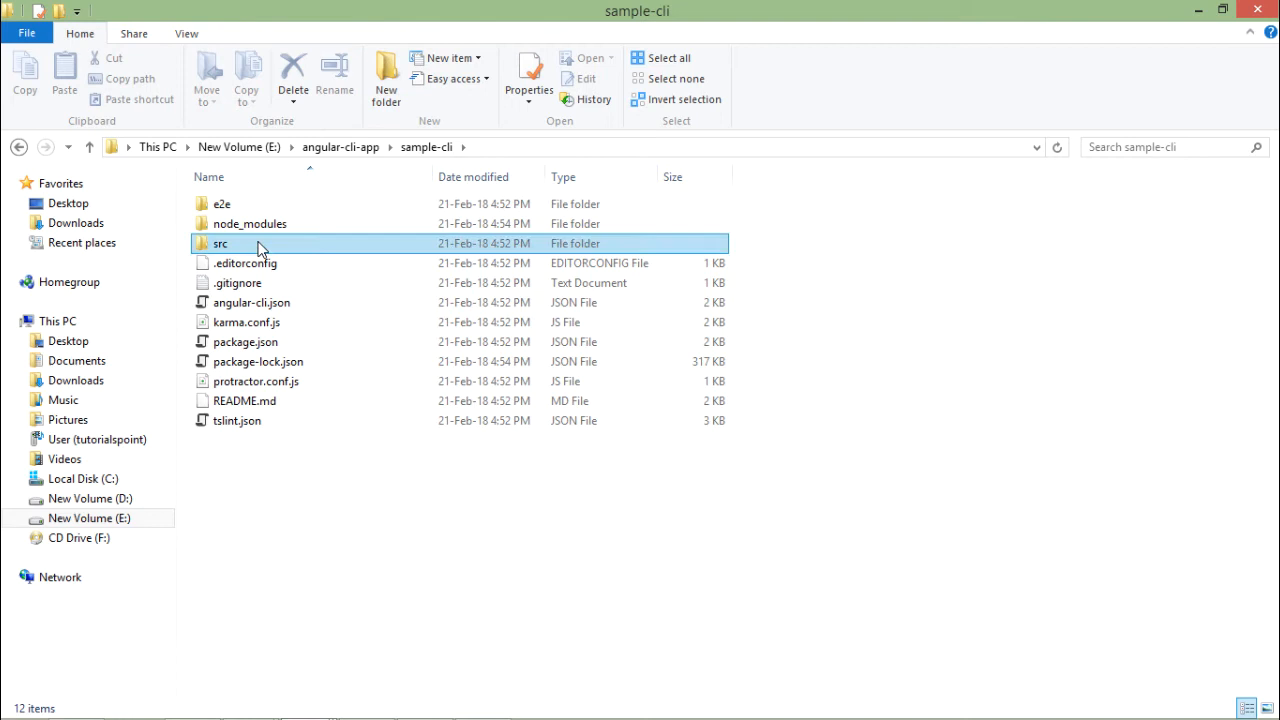
pyautogui.doubleClick(220, 244)
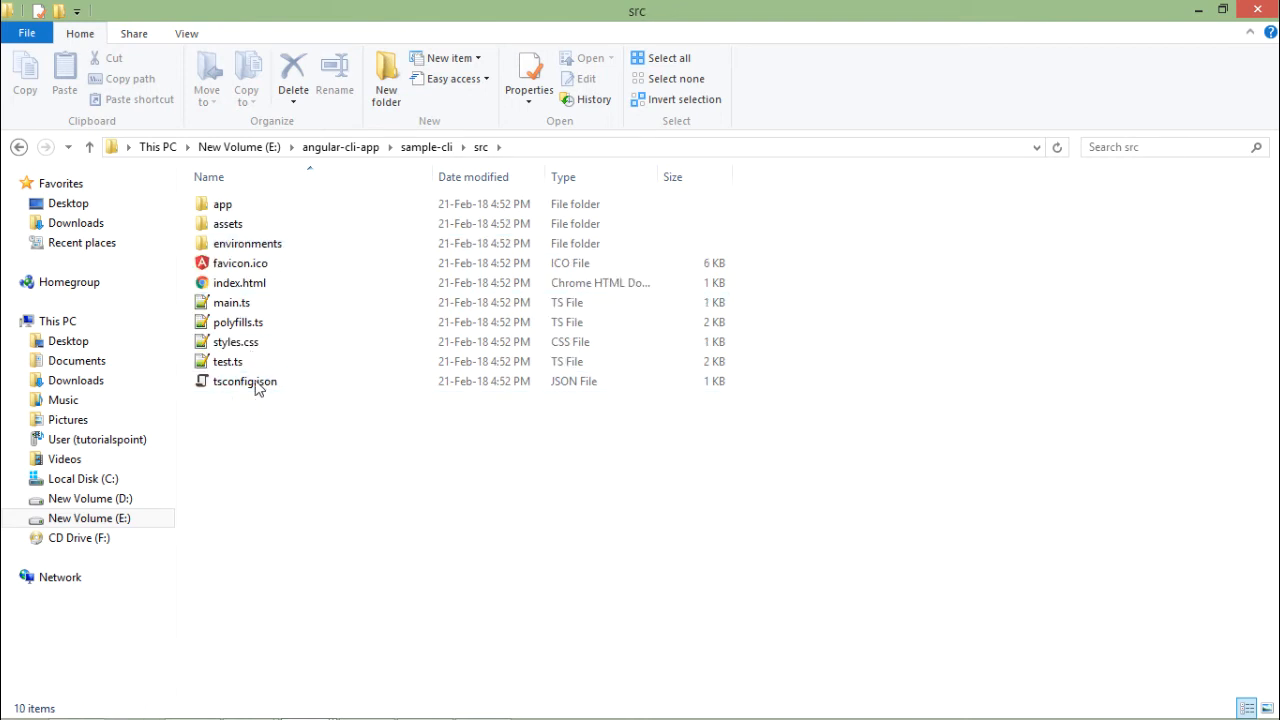
pyautogui.doubleClick(222, 204)
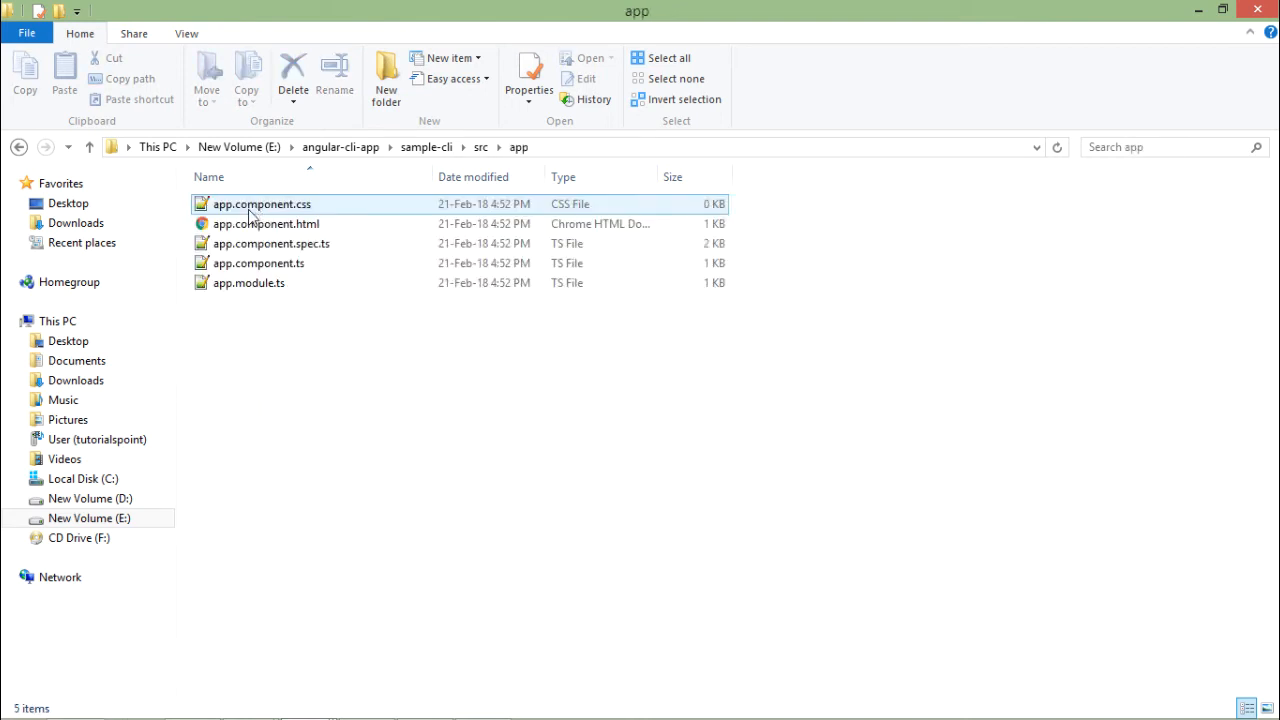
pyautogui.click(248, 284)
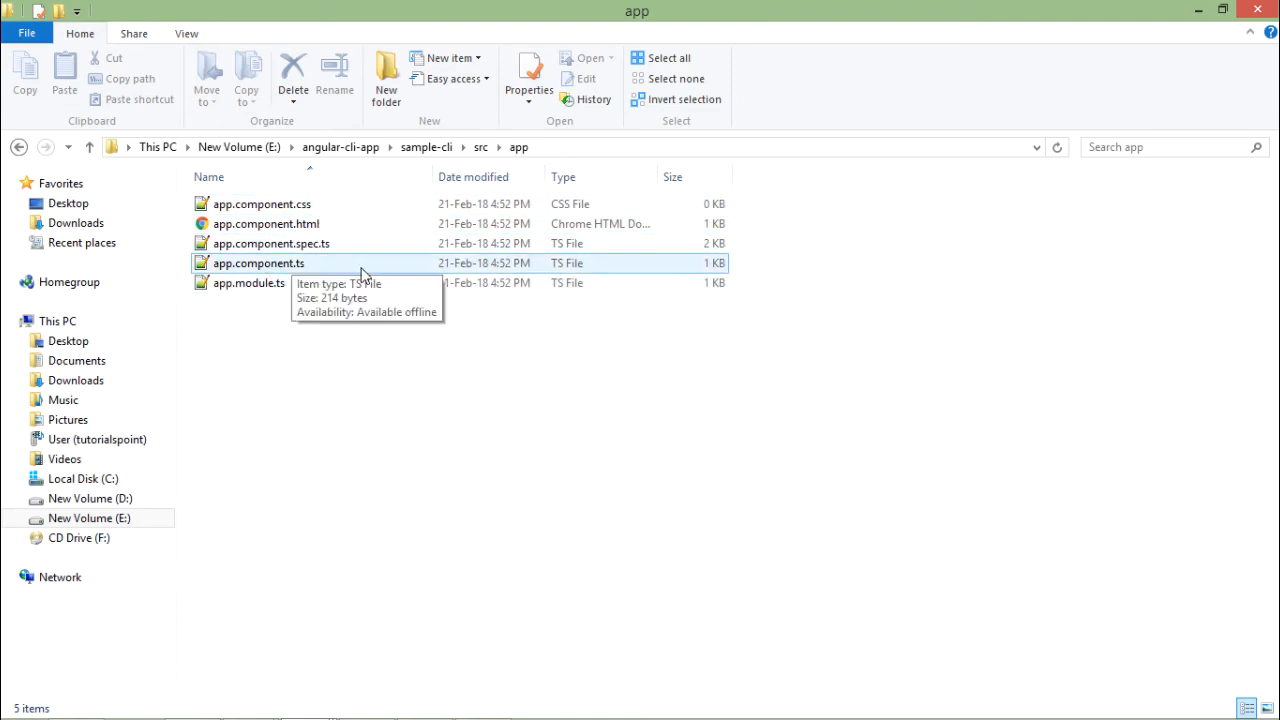
pyautogui.moveTo(284, 264)
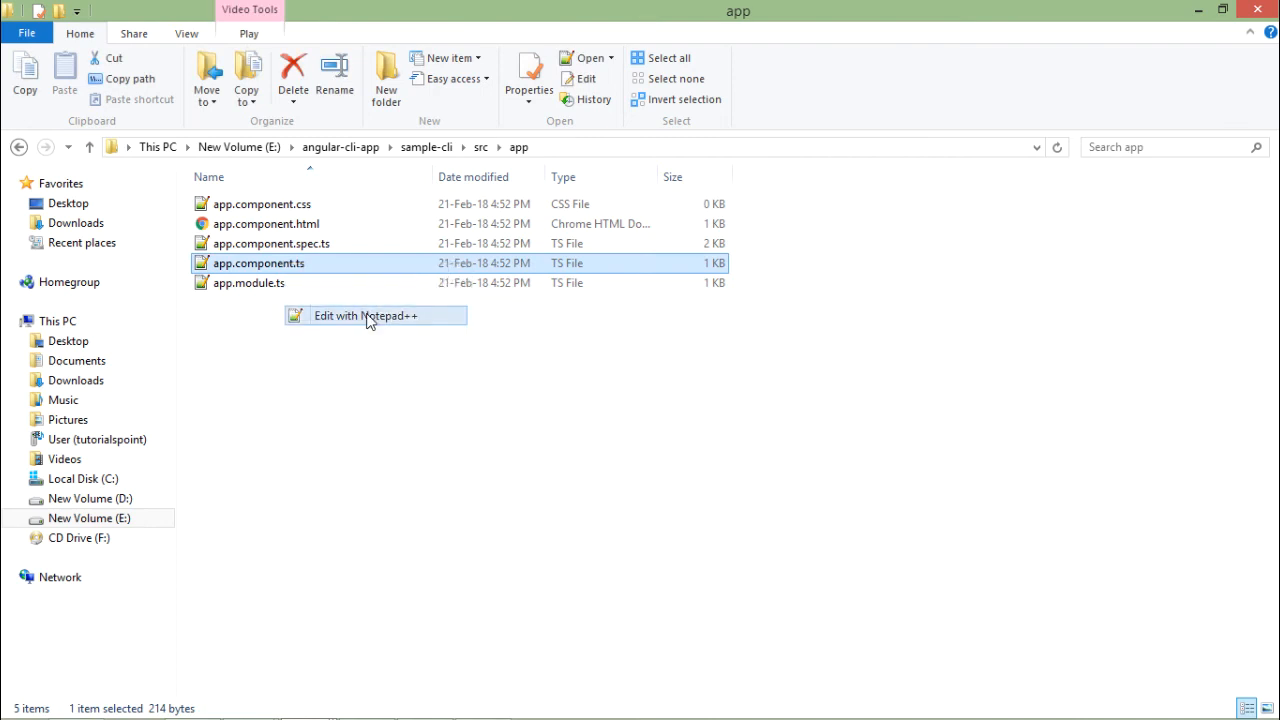
# Edit app.component.ts in Notepad++ and select the word title
pyautogui.click(368, 316)
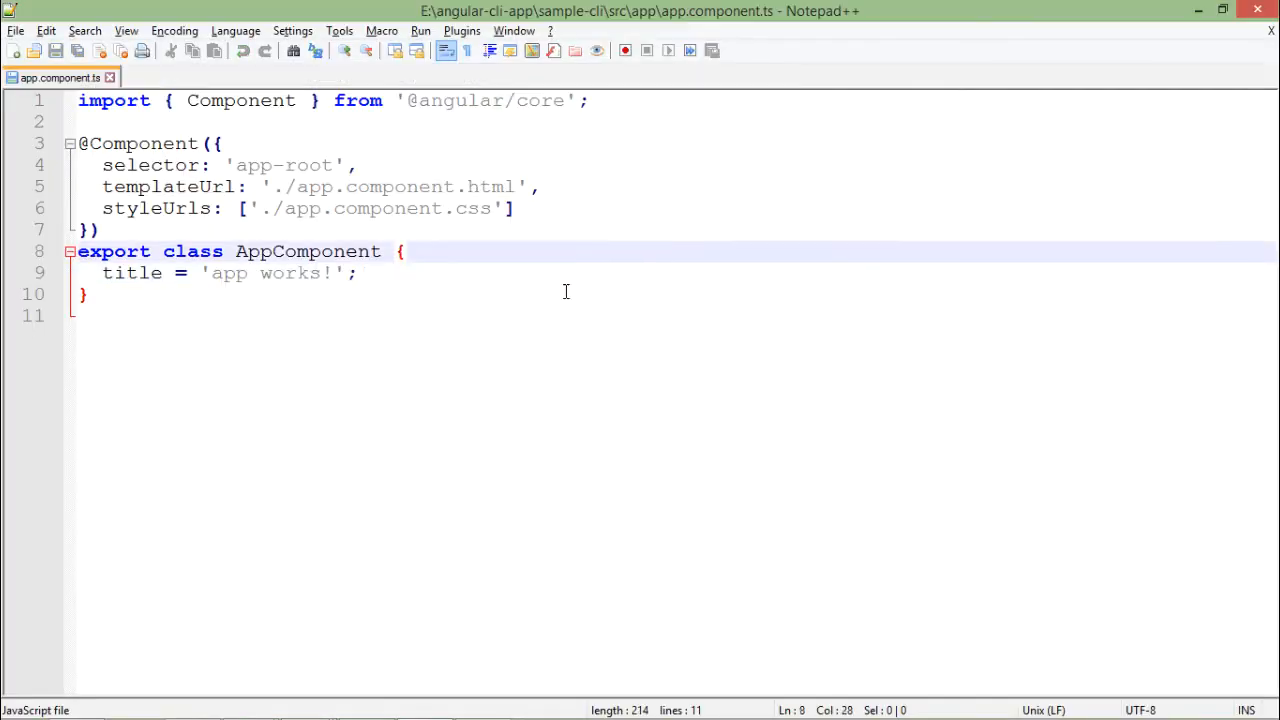
pyautogui.click(78, 316)
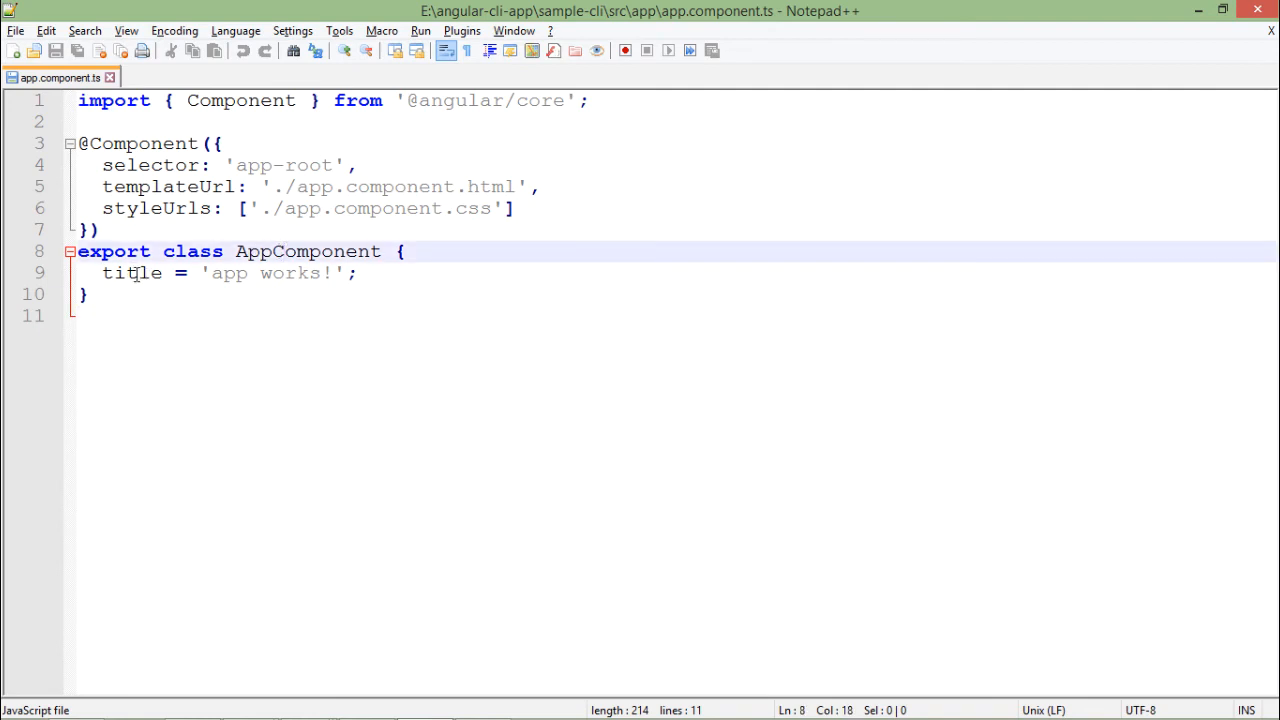
pyautogui.doubleClick(224, 272)
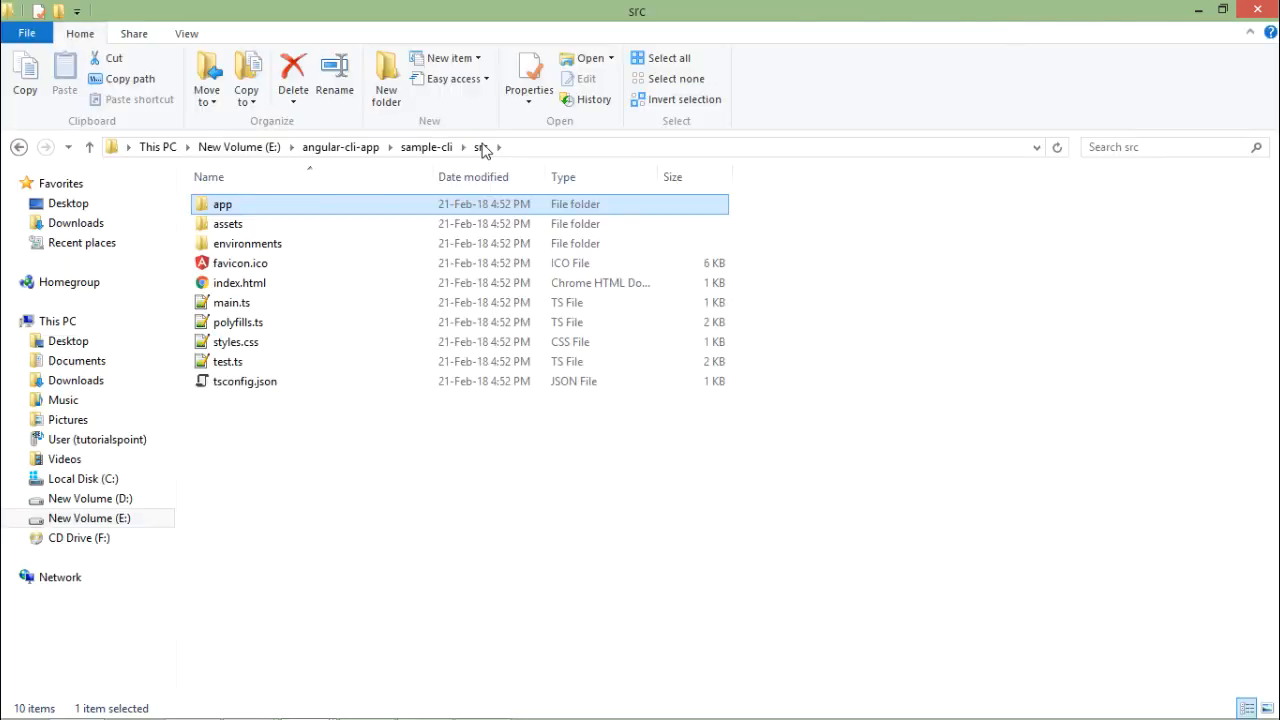
# Send index.html from the src folder to Notepad++ for editing
pyautogui.rightClick(238, 284)
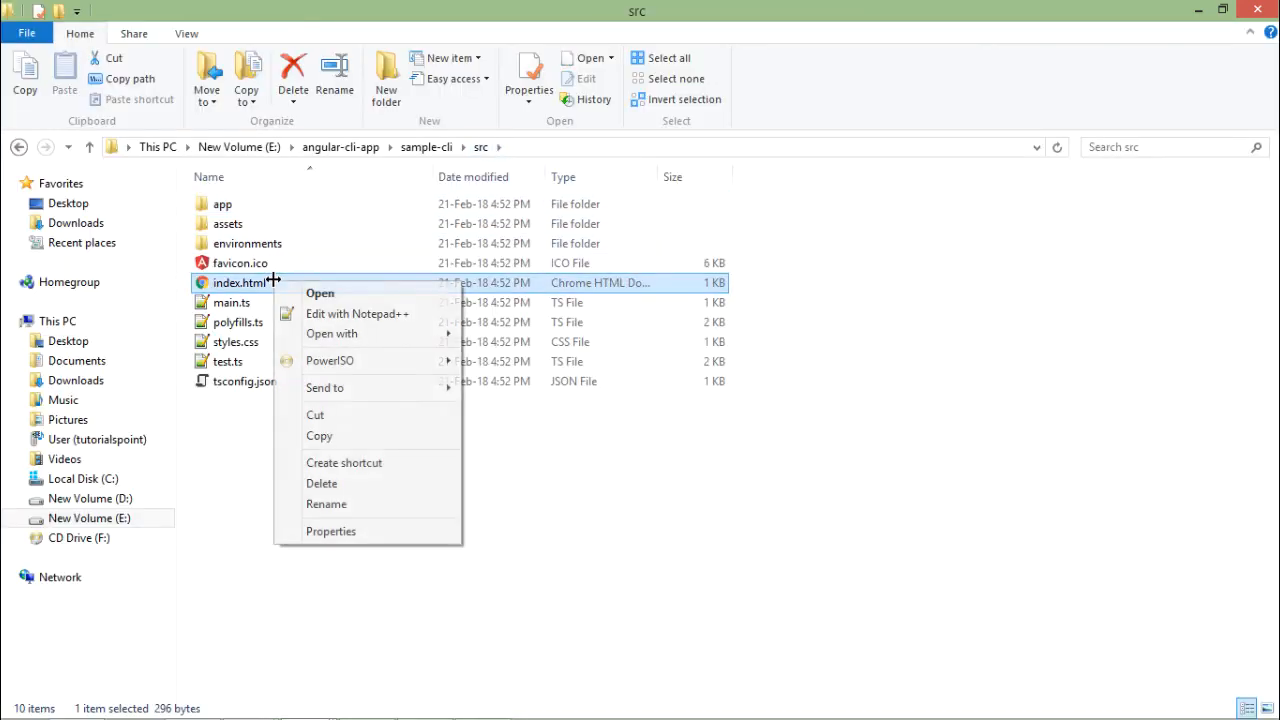
pyautogui.click(356, 312)
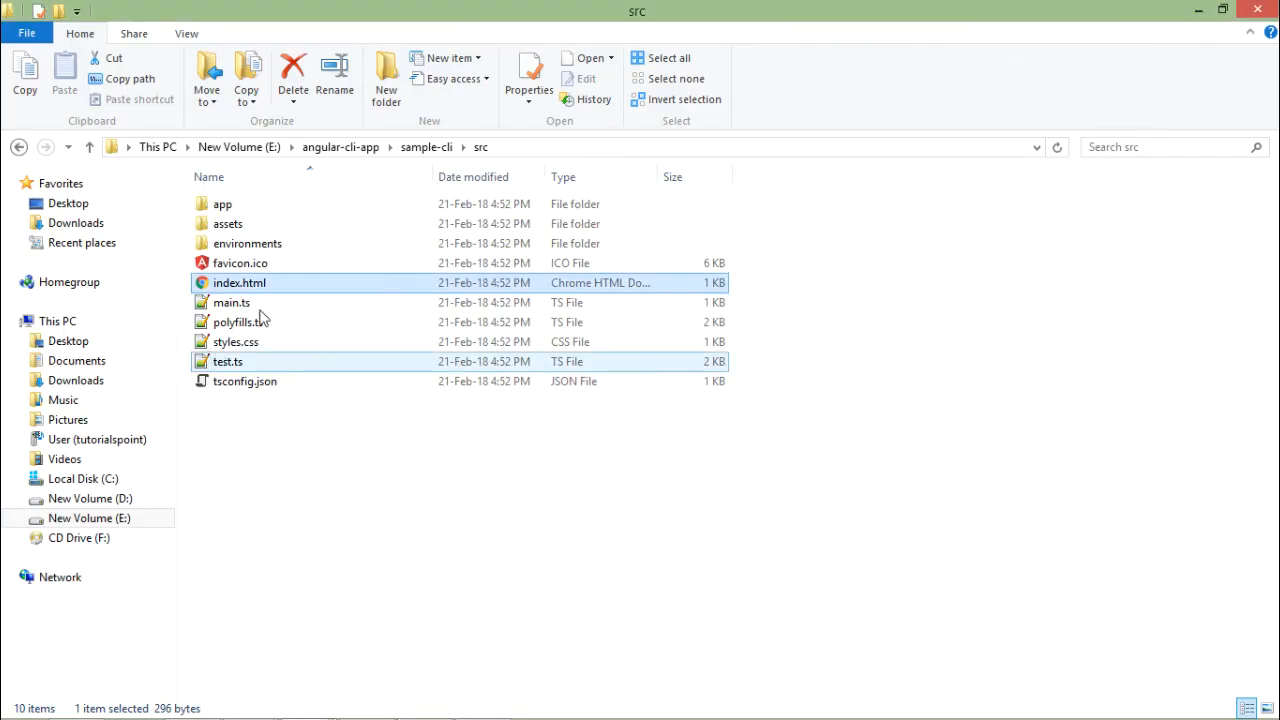
# Inspect the app-root element in index.html, then return to app.component.ts
pyautogui.doubleClick(240, 282)
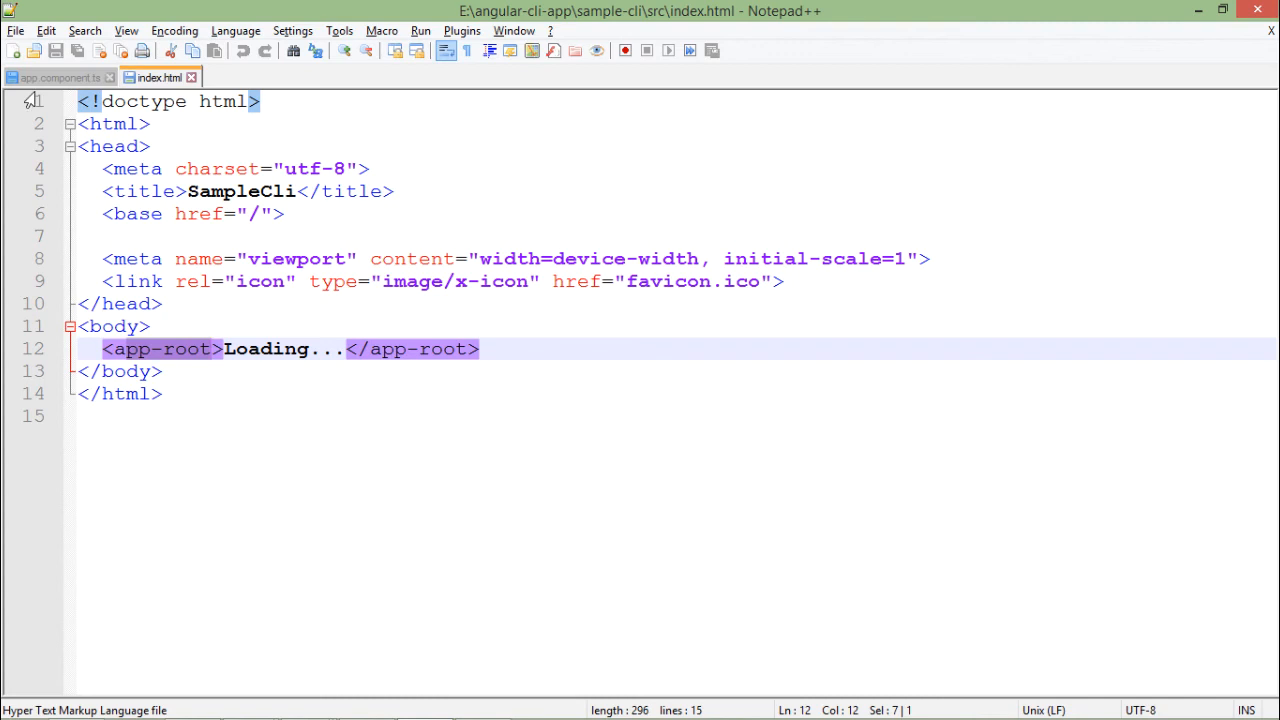
pyautogui.click(56, 76)
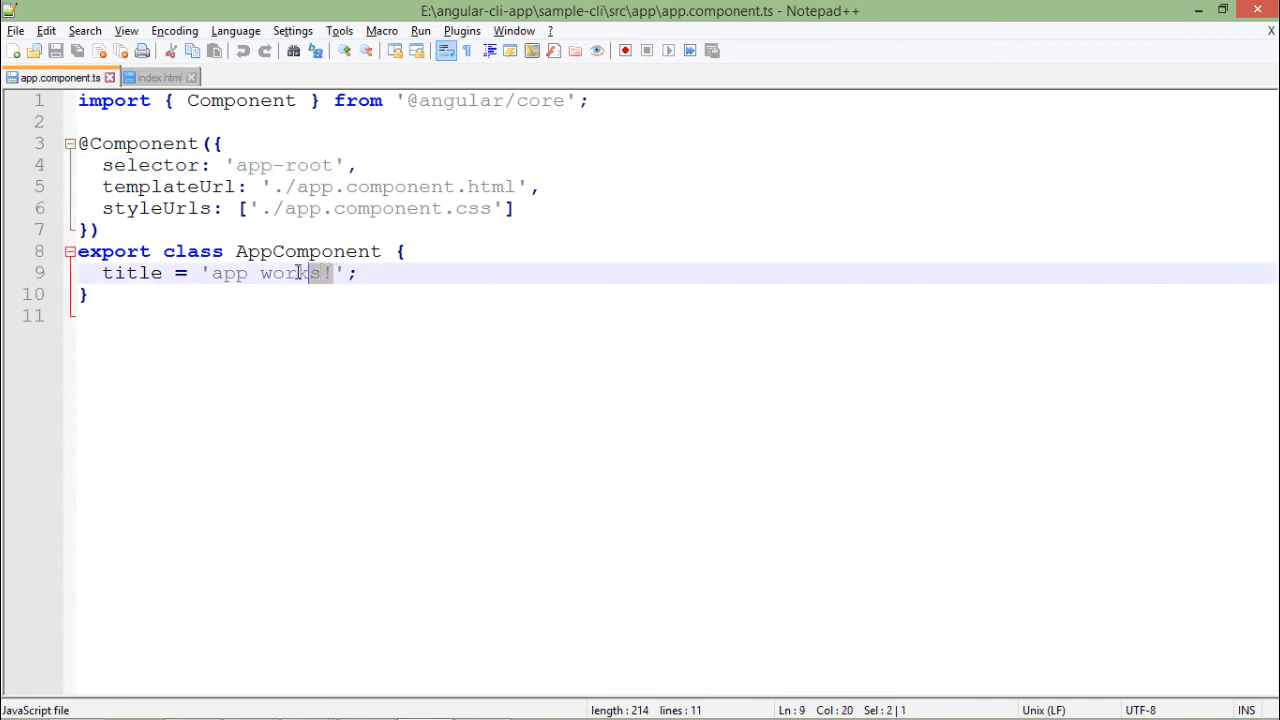
# Replace the 'app works!' title with 'This is Angular CLI Project'
pyautogui.moveTo(310, 272); pyautogui.dragTo(210, 272)
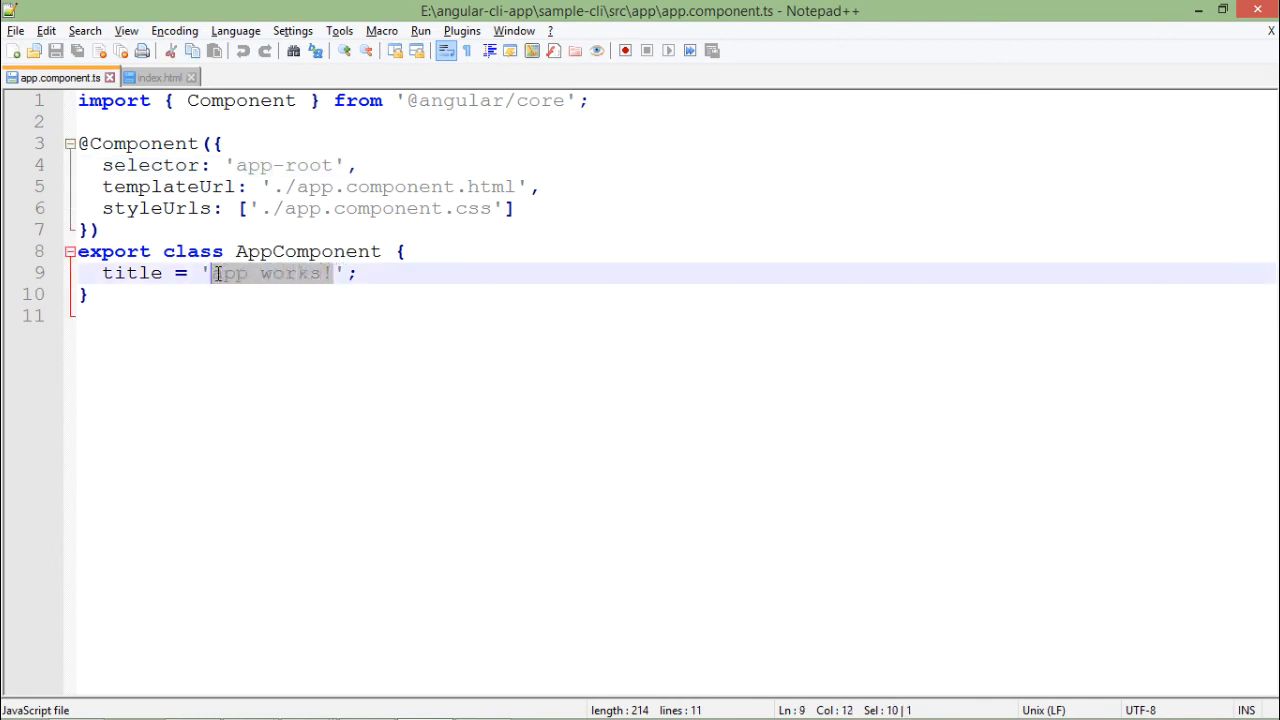
pyautogui.write('This is')
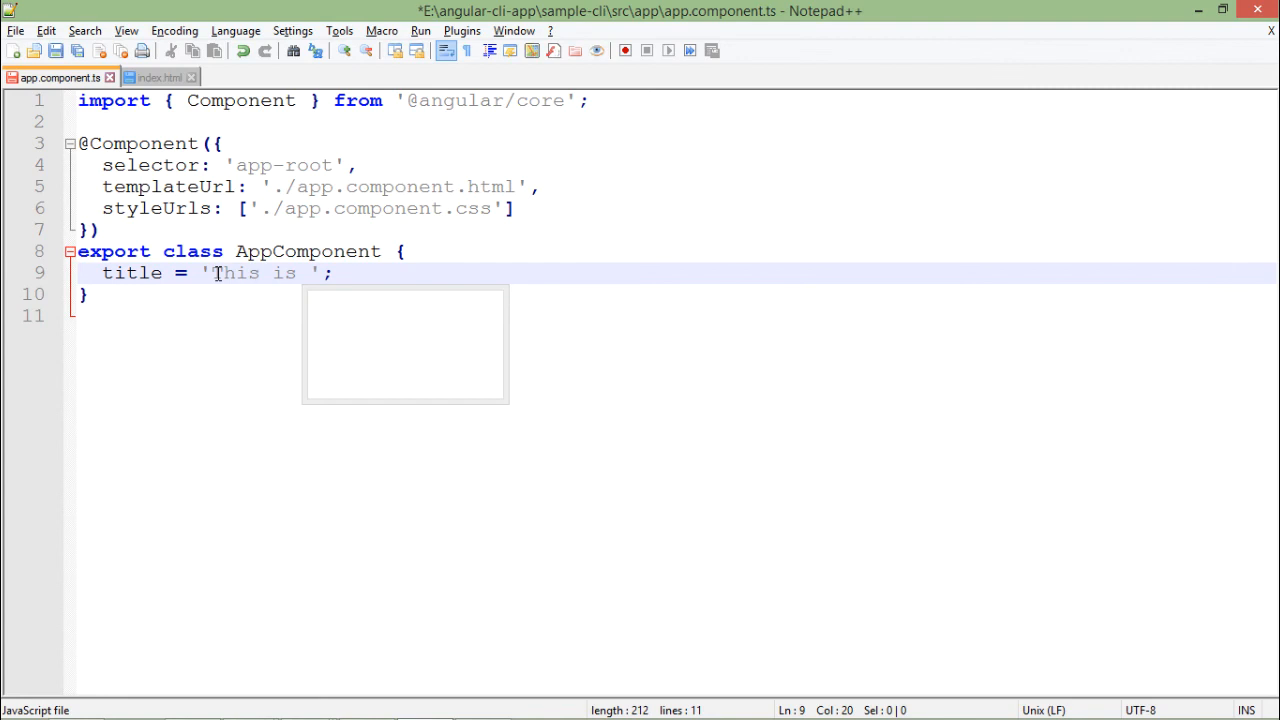
pyautogui.write('Angular CLI')
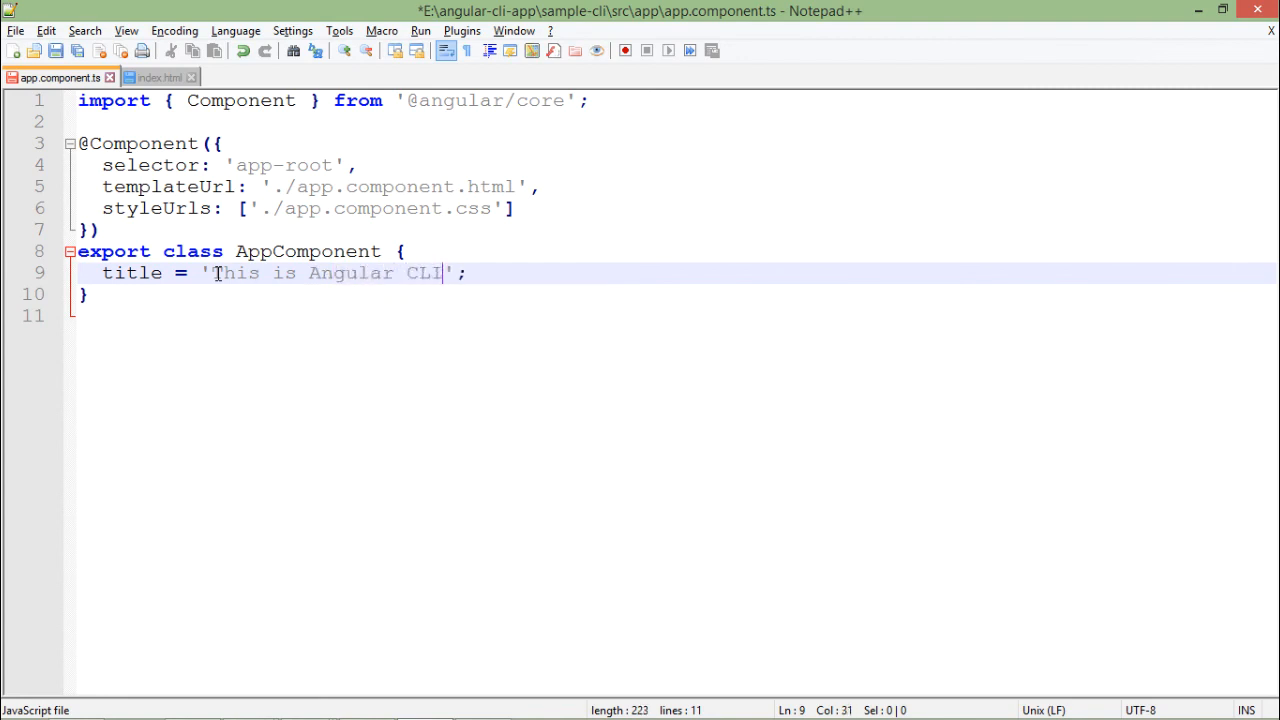
pyautogui.write('Project')
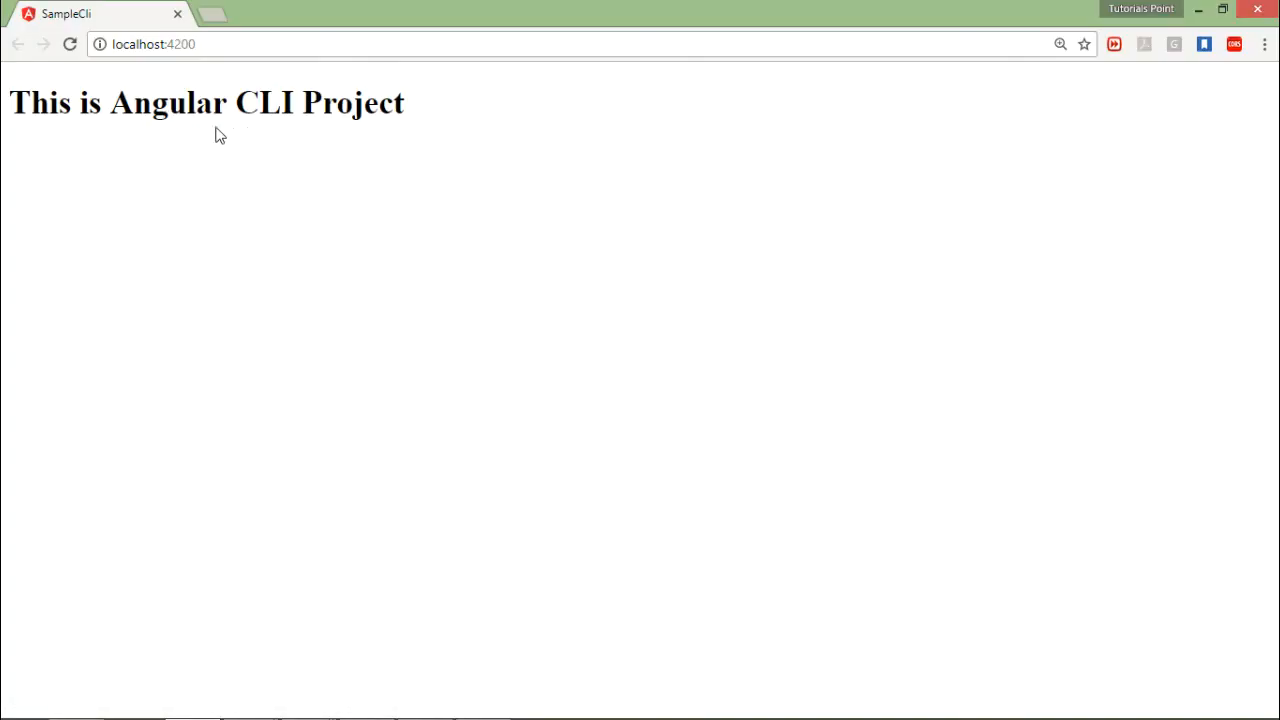
pyautogui.moveTo(348, 88)
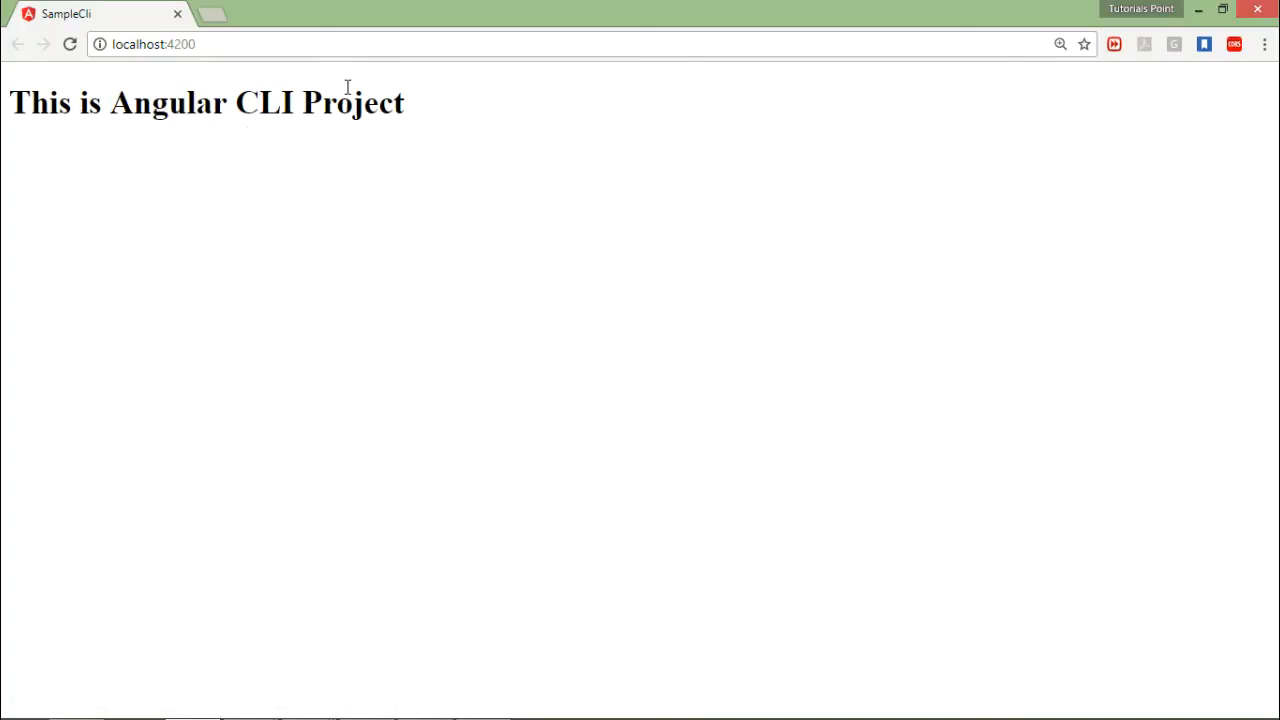